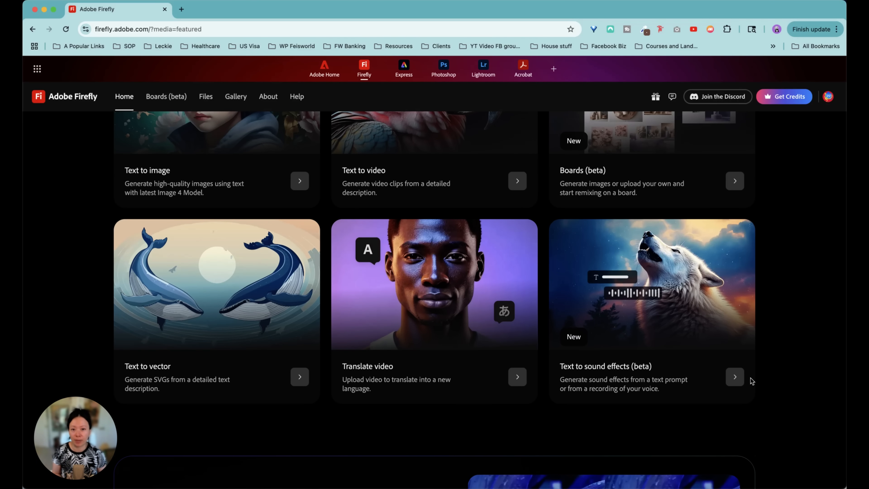
Step: Try the Firefly Image 3 model, then keep Firefly Image 4 as the text-to-image model
{"action": "scroll", "scroll_direction": "down", "scroll_amount": 3}
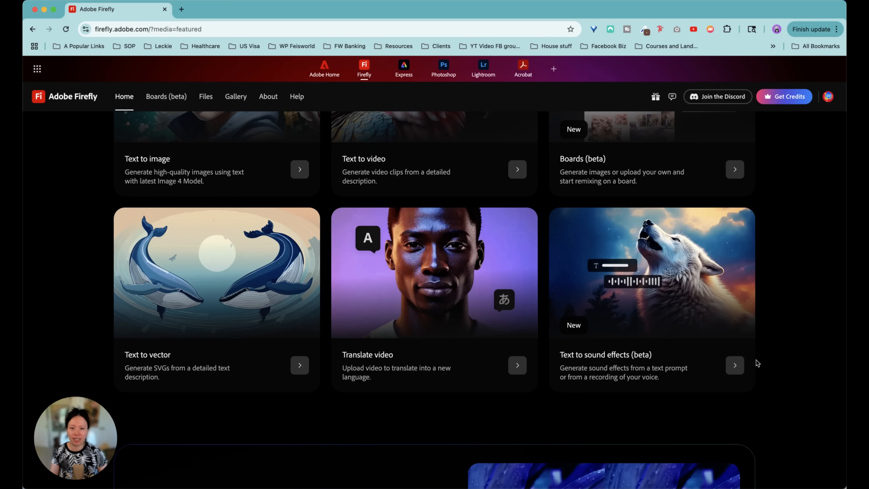
{"action": "scroll", "scroll_direction": "down", "scroll_amount": 3}
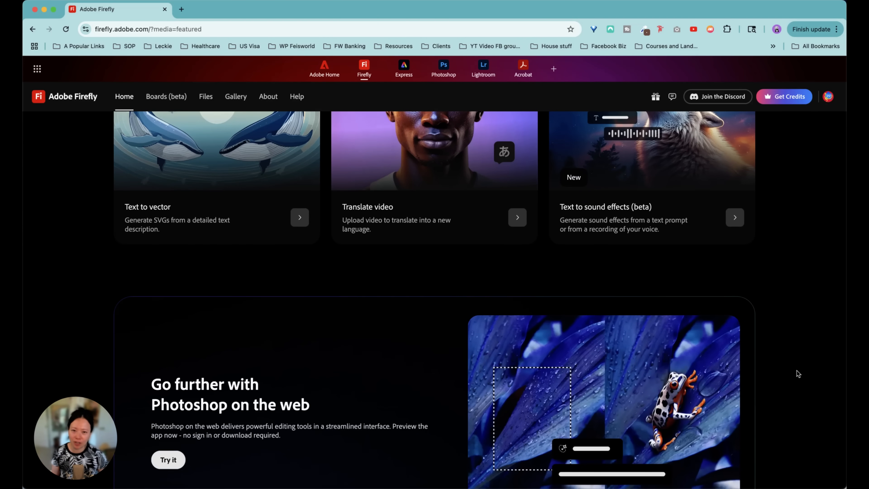
{"action": "mouse_move", "coordinate": [795, 363]}
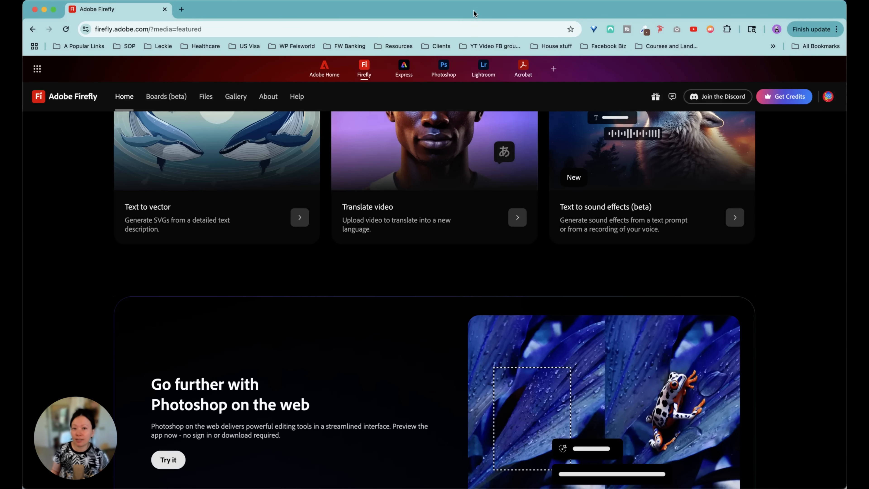
{"action": "scroll", "scroll_direction": "up", "scroll_amount": 3}
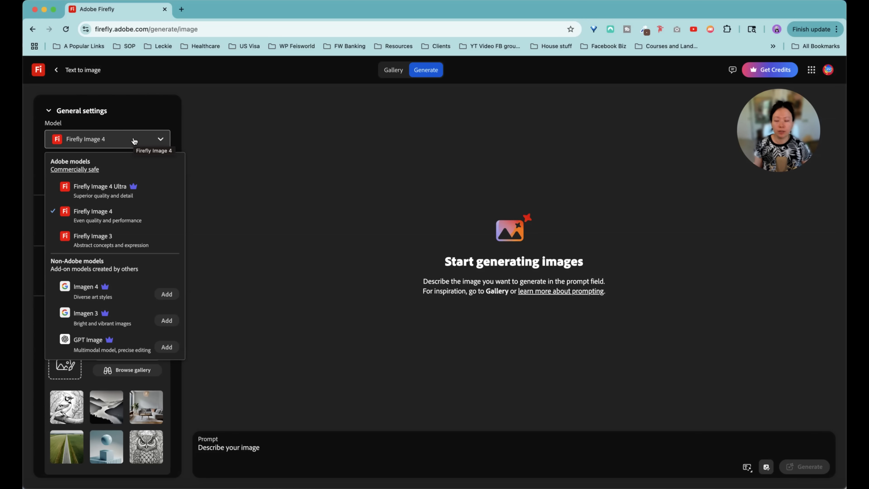
{"action": "mouse_move", "coordinate": [128, 316]}
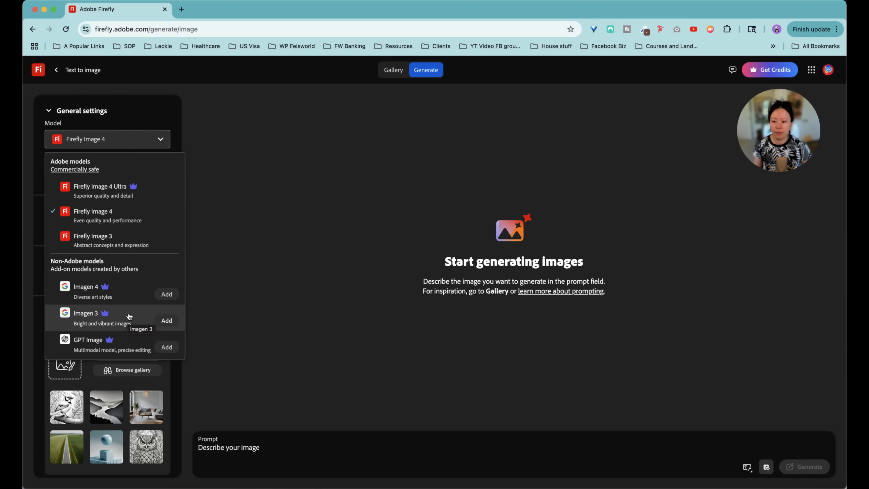
{"action": "mouse_move", "coordinate": [173, 114]}
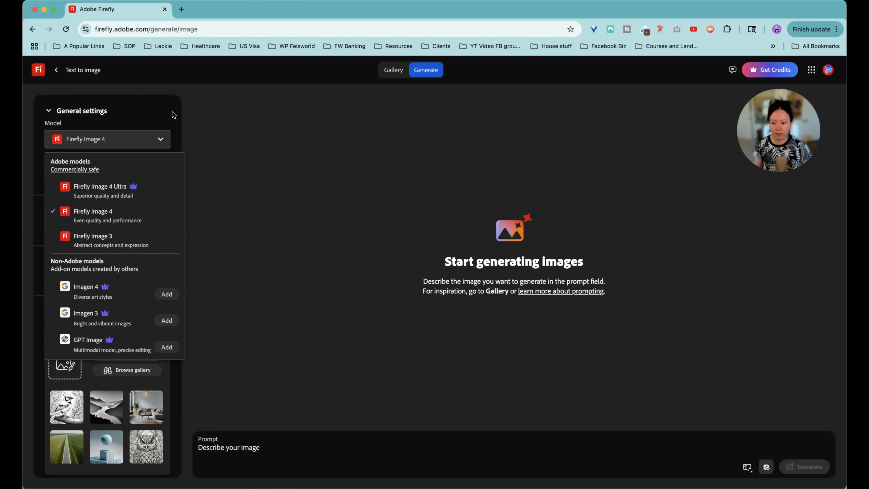
{"action": "left_click", "coordinate": [93, 236]}
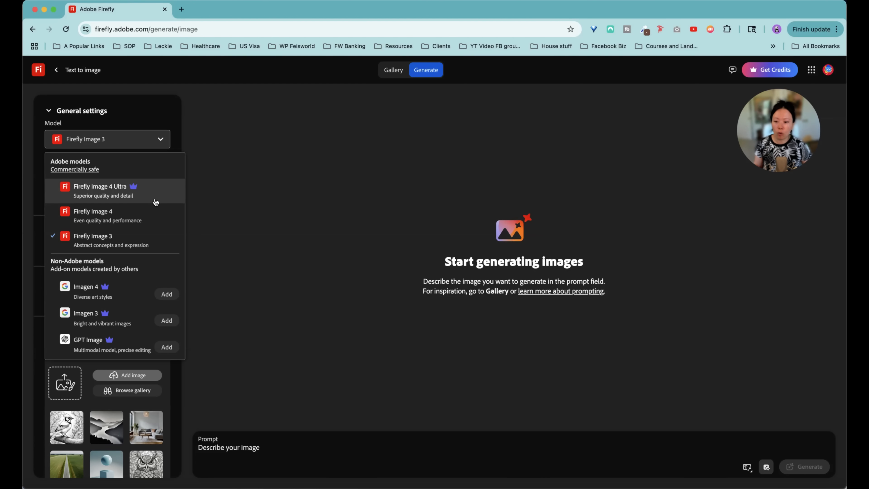
{"action": "mouse_move", "coordinate": [155, 215]}
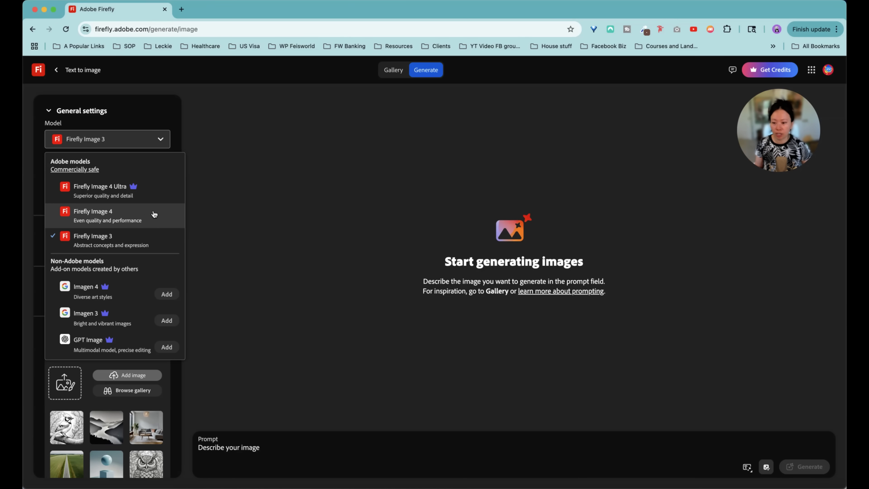
{"action": "left_click", "coordinate": [94, 215]}
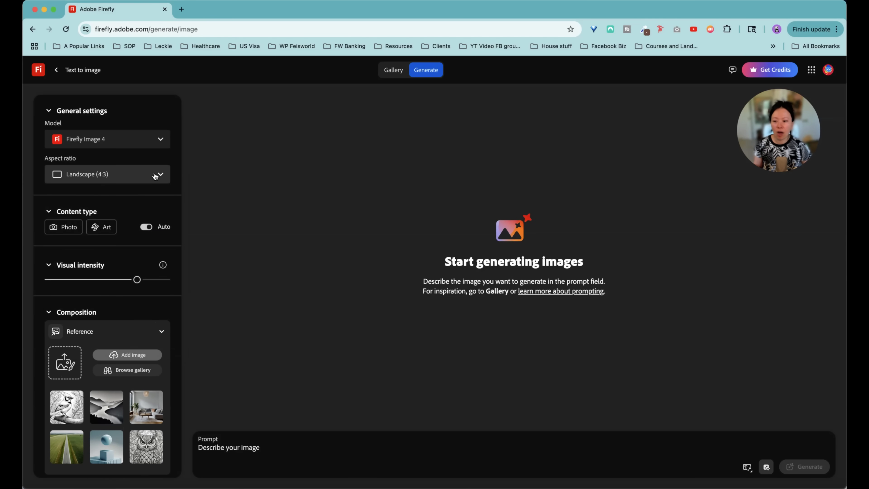
Step: Set the aspect ratio to Widescreen (16:9) and the content type to Art
{"action": "left_click", "coordinate": [108, 174]}
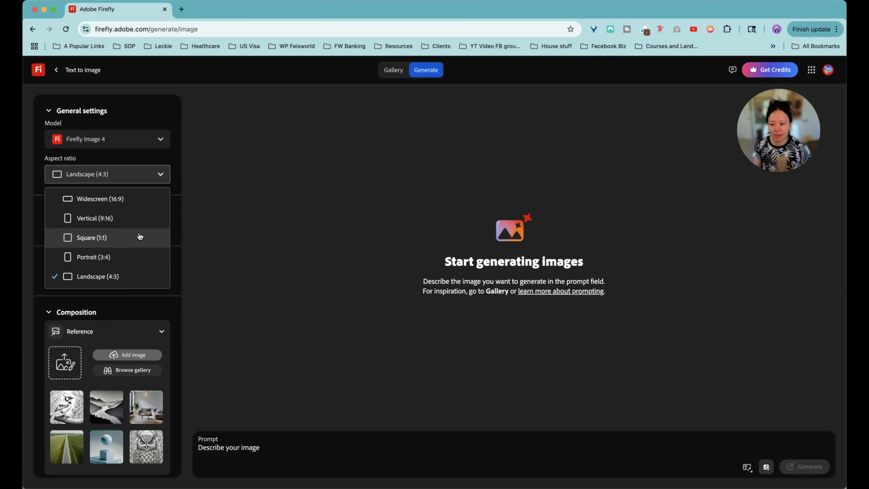
{"action": "left_click", "coordinate": [101, 198]}
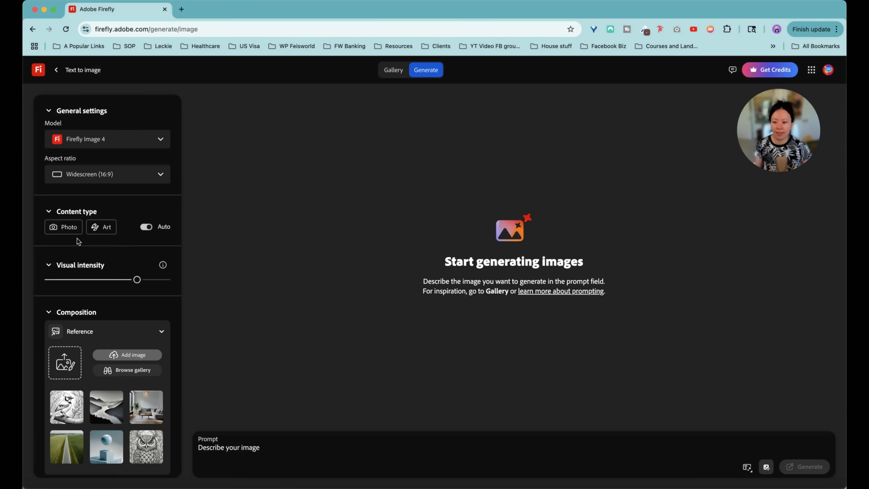
{"action": "left_click", "coordinate": [63, 227]}
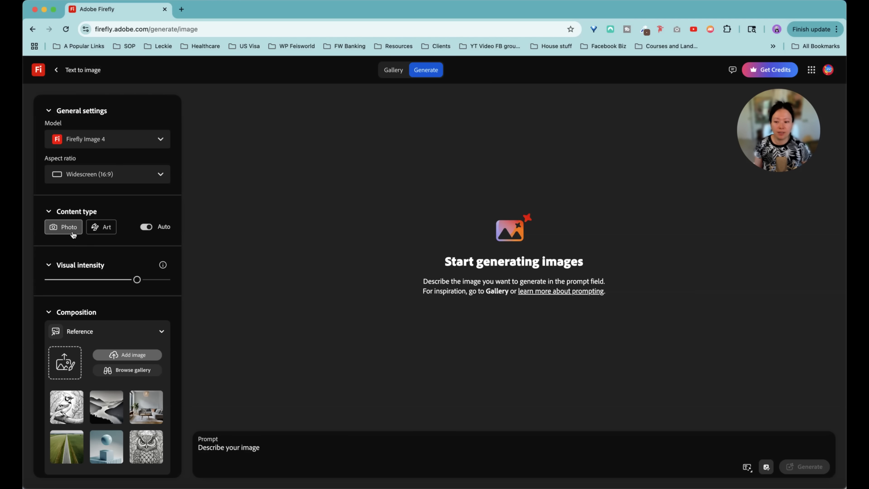
{"action": "left_click", "coordinate": [102, 227]}
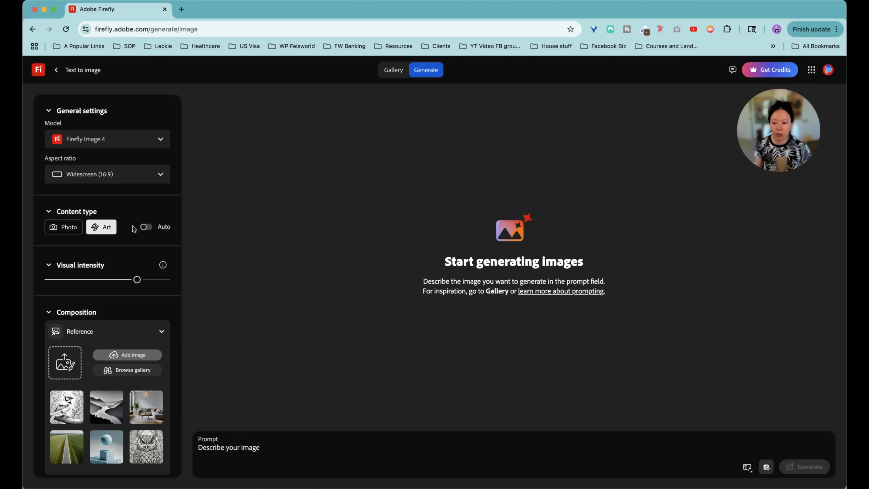
{"action": "left_click", "coordinate": [146, 227]}
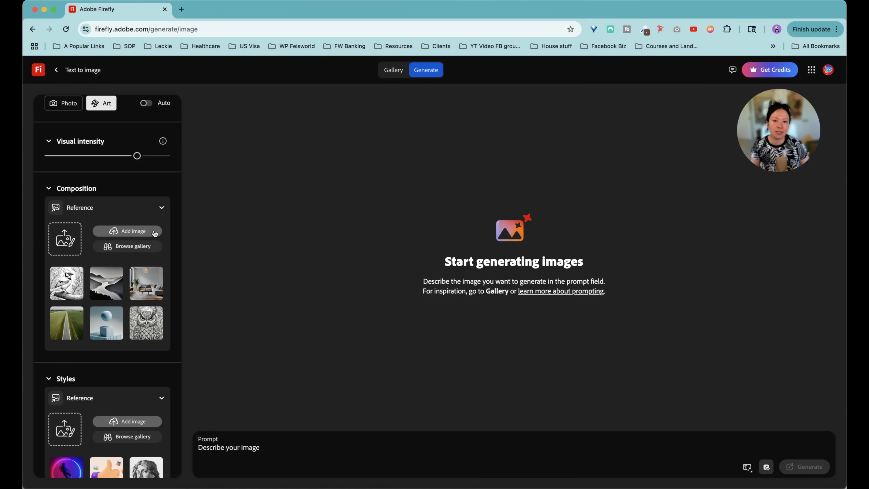
{"action": "mouse_move", "coordinate": [145, 235]}
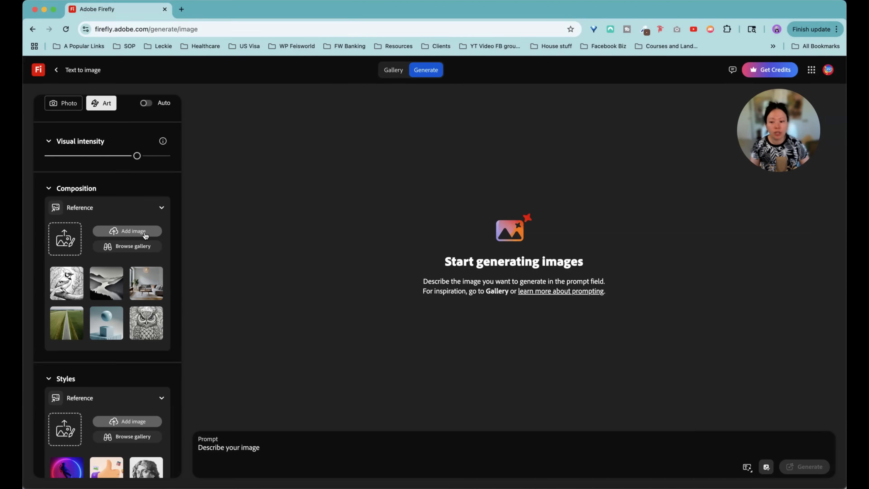
{"action": "mouse_move", "coordinate": [157, 249]}
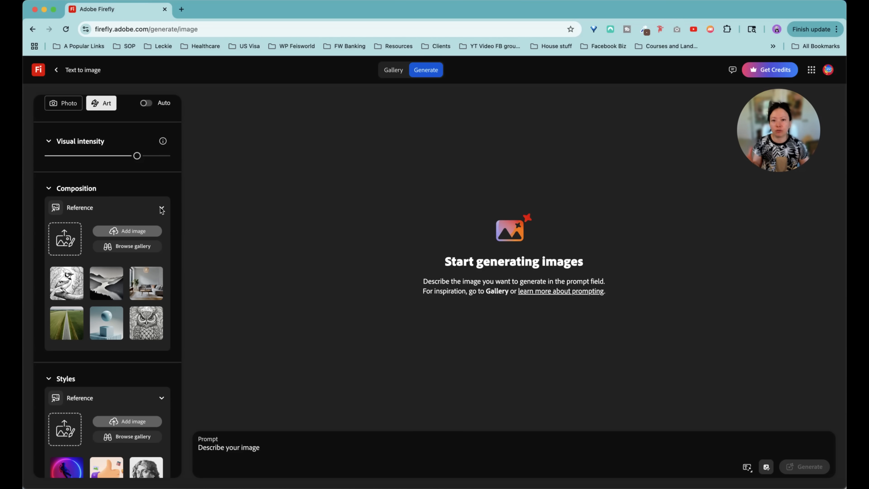
Step: Browse Composition and Styles and show all style effects, leaving colour, lighting and camera angle unset
{"action": "scroll", "scroll_direction": "down", "scroll_amount": 3}
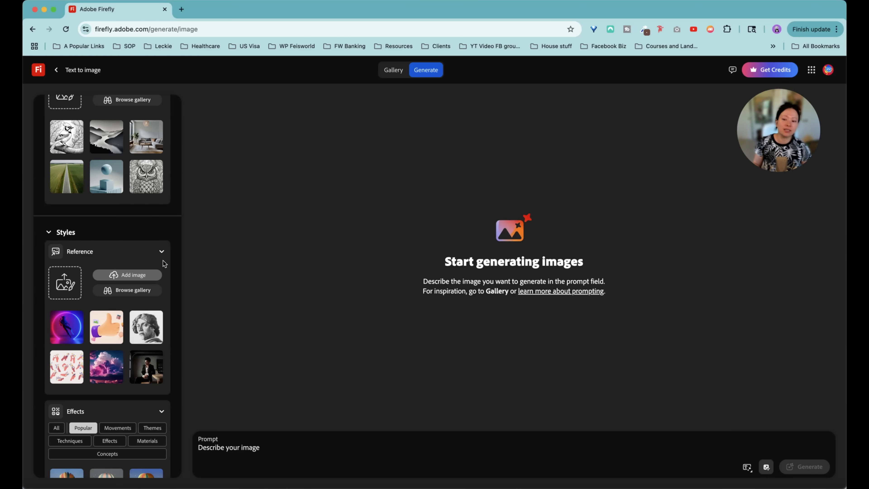
{"action": "scroll", "scroll_direction": "down", "scroll_amount": 3}
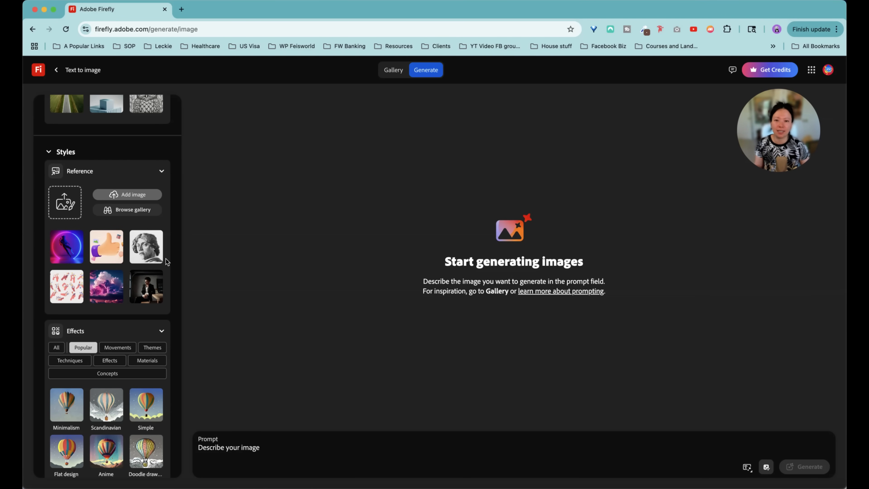
{"action": "scroll", "scroll_direction": "down", "scroll_amount": 3}
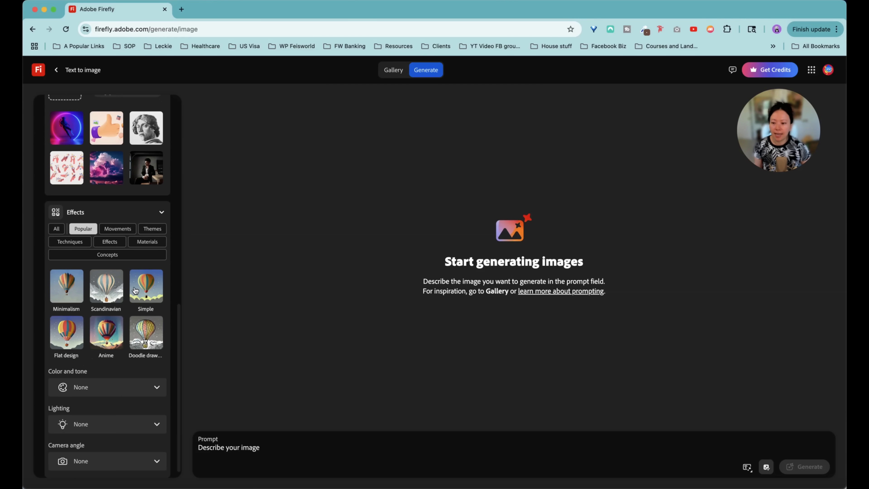
{"action": "scroll", "scroll_direction": "down", "scroll_amount": 3}
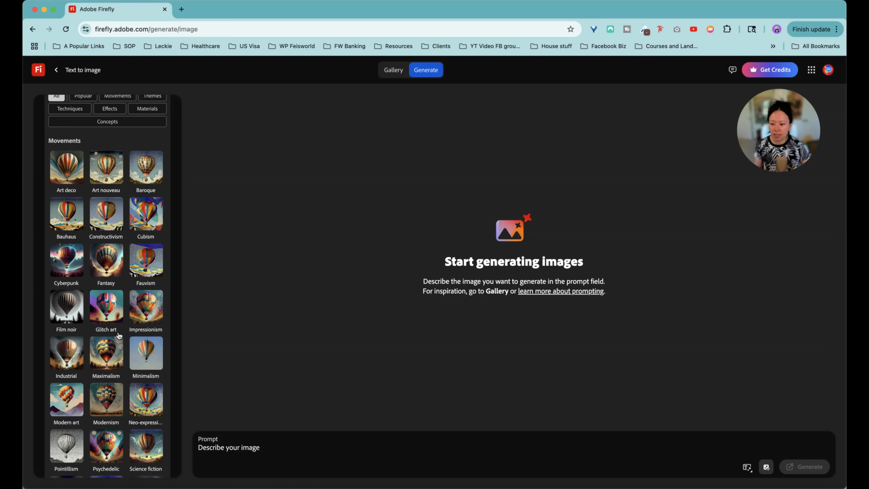
{"action": "scroll", "scroll_direction": "down", "scroll_amount": 3}
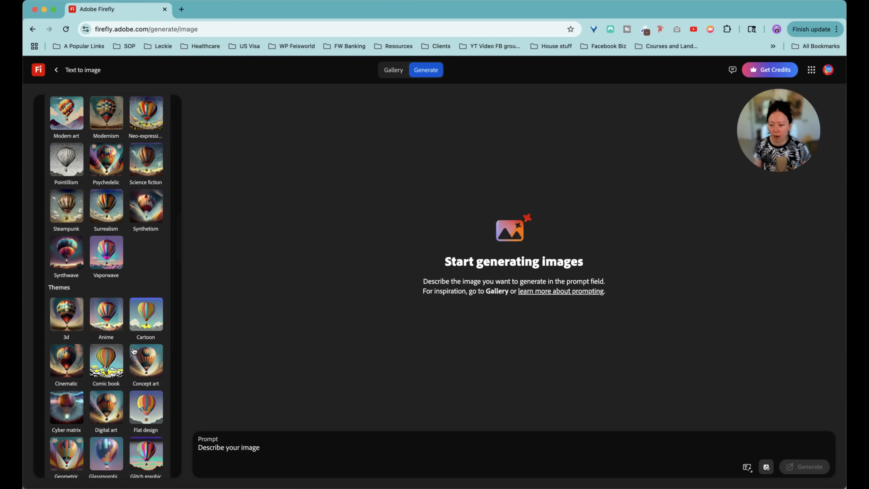
{"action": "scroll", "scroll_direction": "down", "scroll_amount": 3}
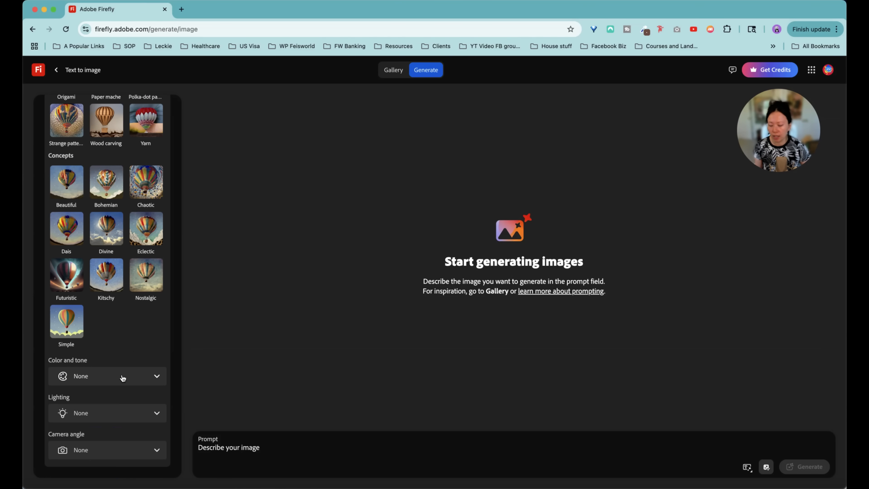
{"action": "left_click", "coordinate": [106, 376]}
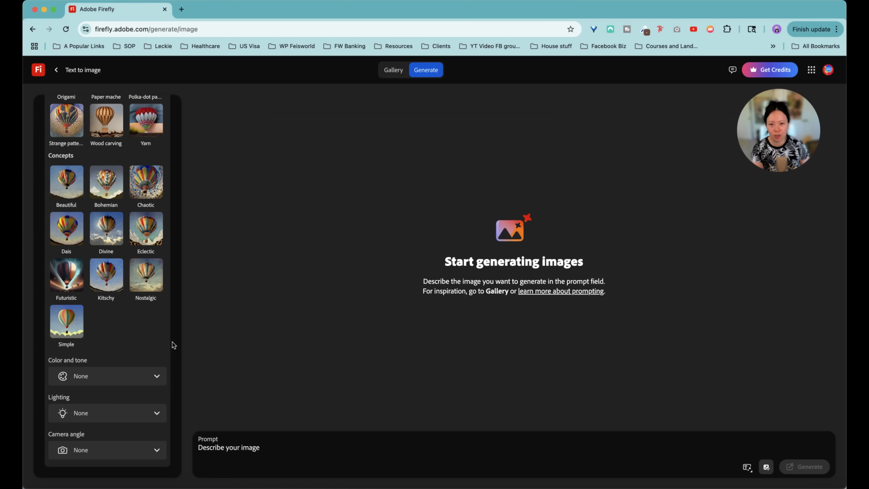
{"action": "mouse_move", "coordinate": [168, 347]}
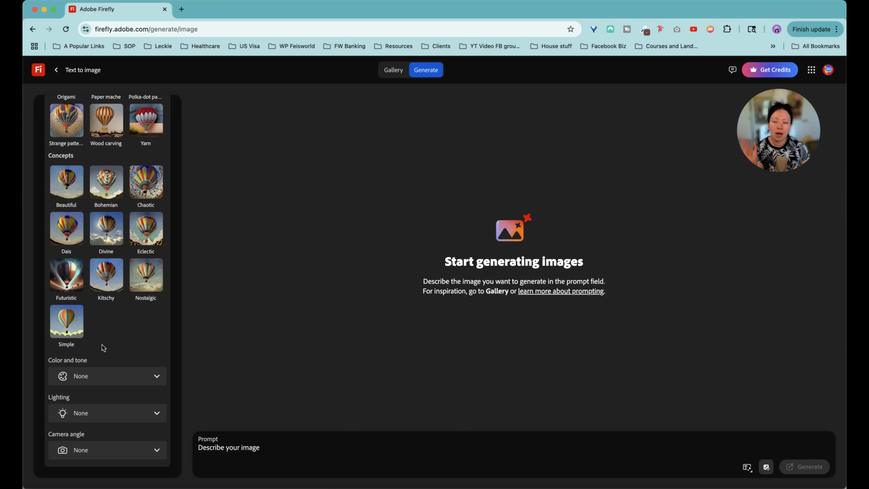
{"action": "mouse_move", "coordinate": [138, 339]}
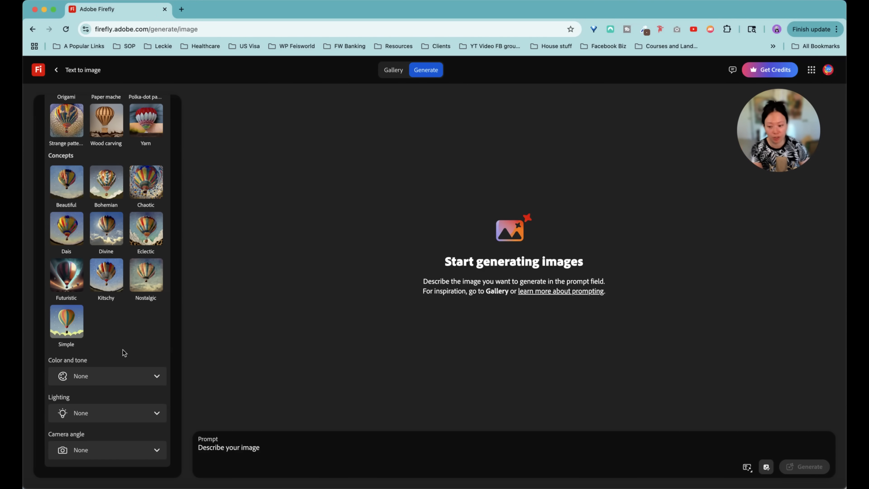
{"action": "left_click", "coordinate": [107, 412]}
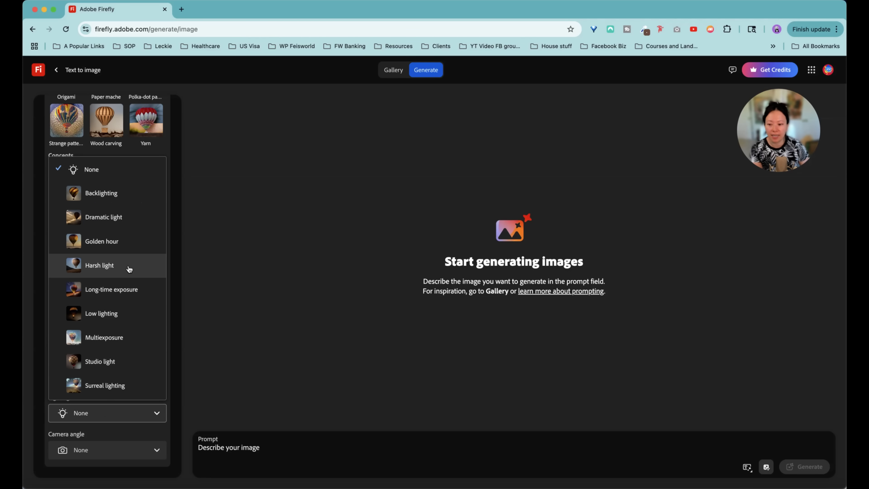
{"action": "mouse_move", "coordinate": [141, 193]}
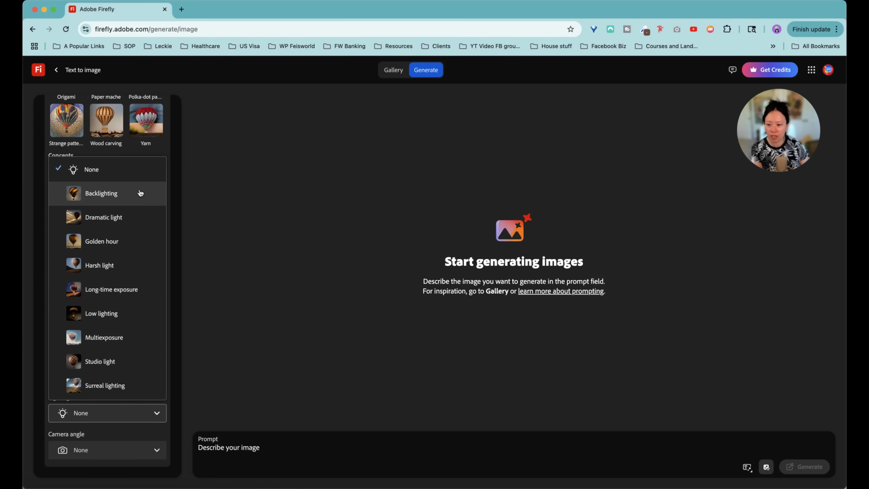
{"action": "left_click", "coordinate": [107, 449]}
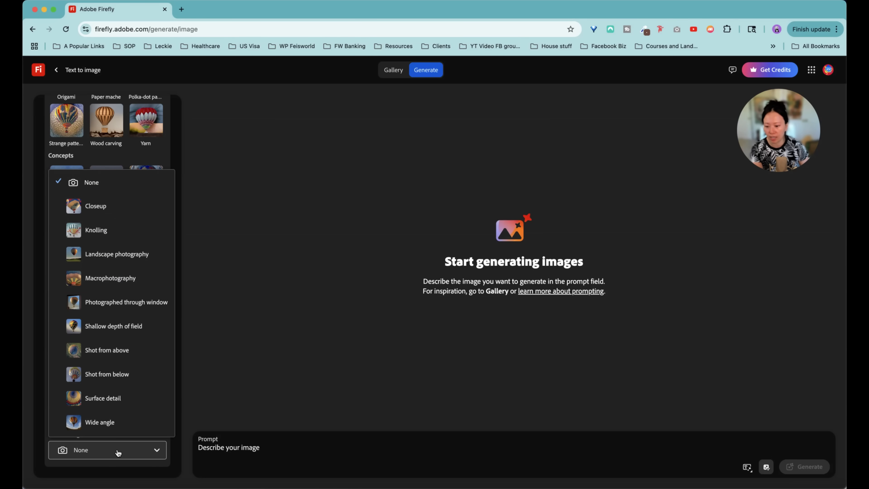
{"action": "mouse_move", "coordinate": [150, 209]}
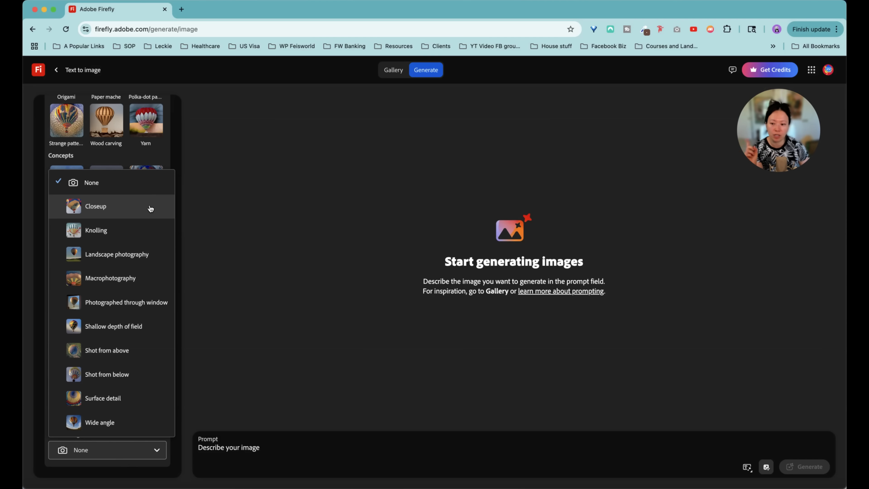
{"action": "mouse_move", "coordinate": [153, 351]}
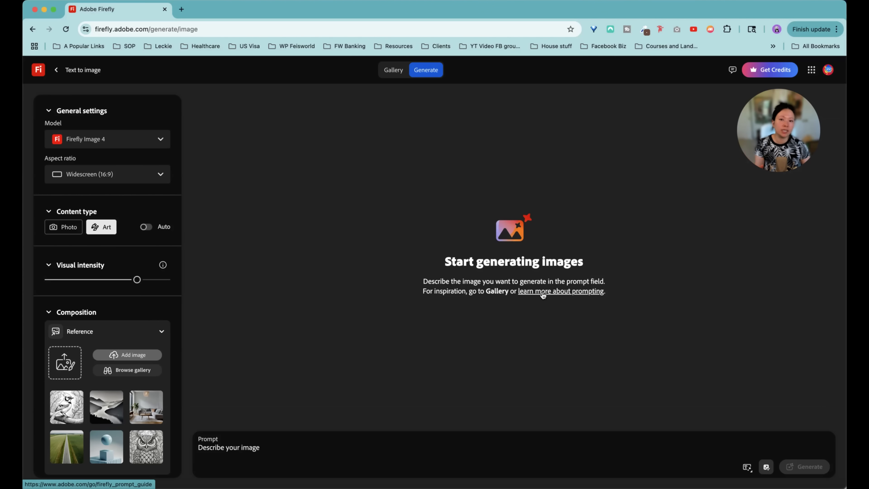
Step: View the Firefly Image Model 4 prompt guide in a new tab, then return to the generator
{"action": "left_click", "coordinate": [560, 292]}
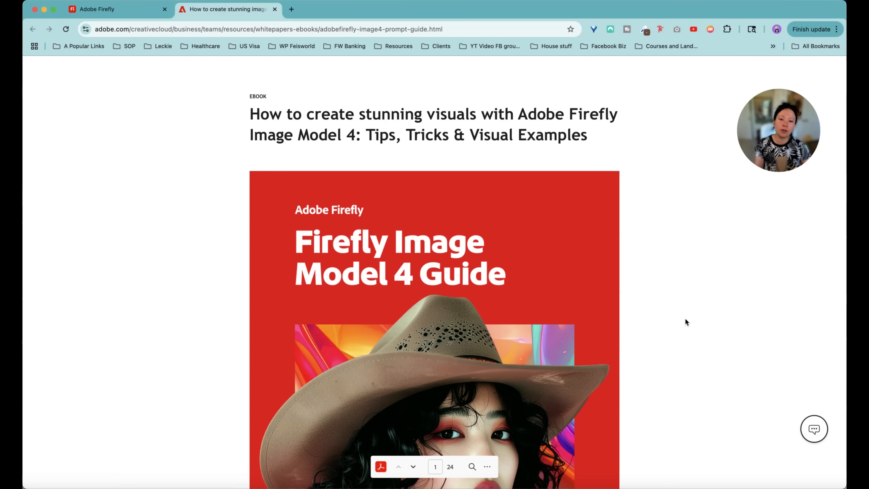
{"action": "scroll", "scroll_direction": "down", "scroll_amount": 3}
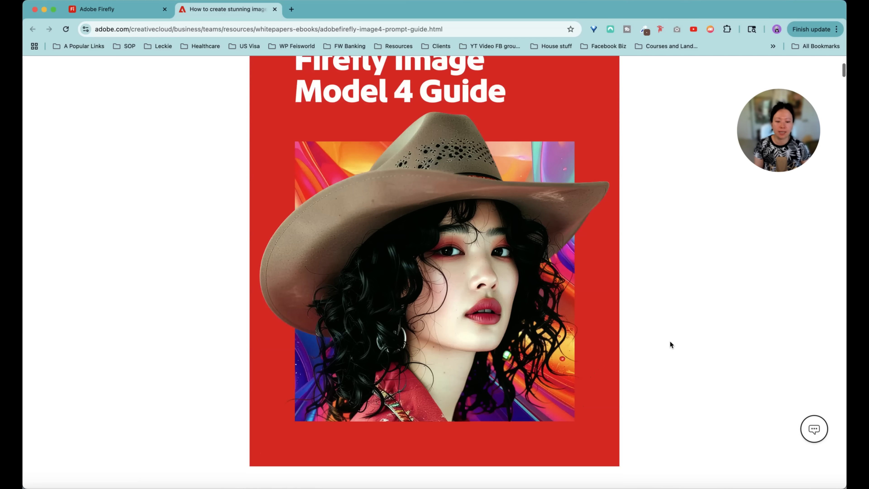
{"action": "left_click", "coordinate": [97, 9]}
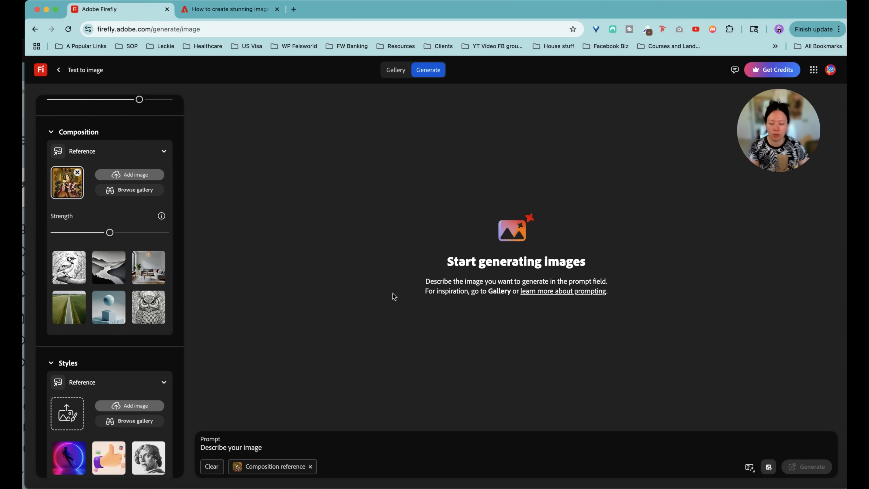
{"action": "mouse_move", "coordinate": [161, 215]}
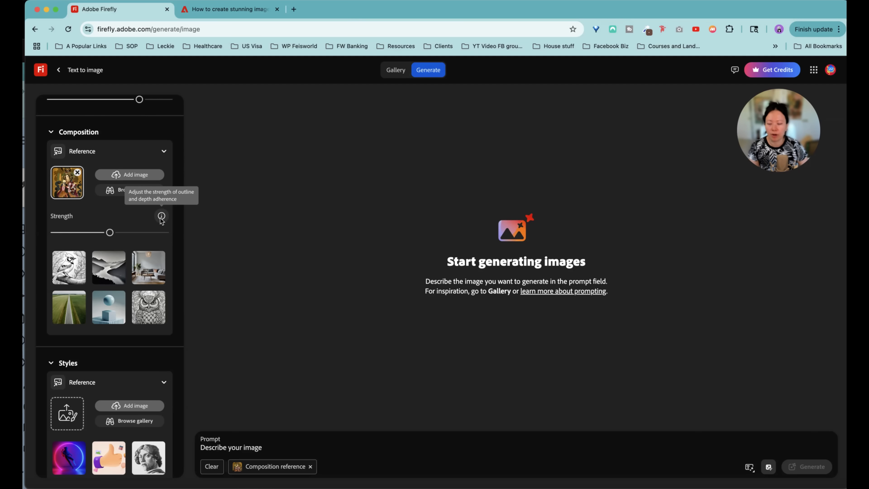
{"action": "mouse_move", "coordinate": [151, 261]}
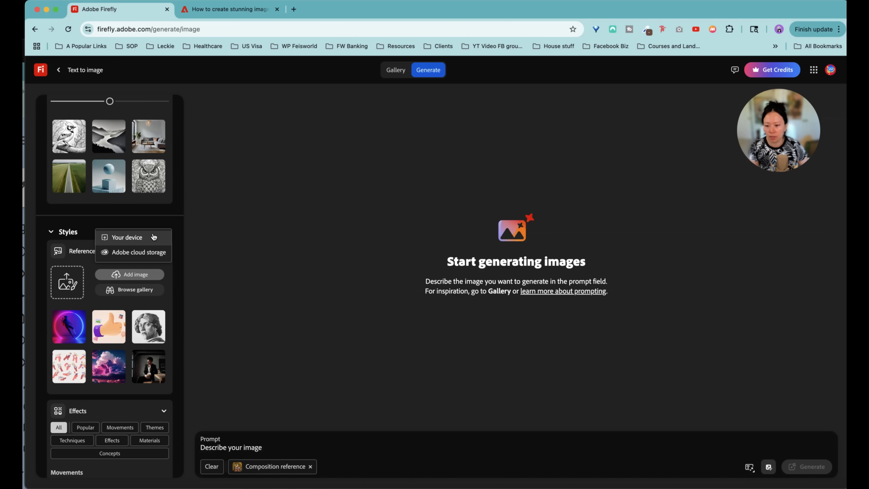
Step: Attach a style reference image and write the prompt 'Han dynasty Chinese empress sitting in a park'
{"action": "left_click", "coordinate": [126, 238]}
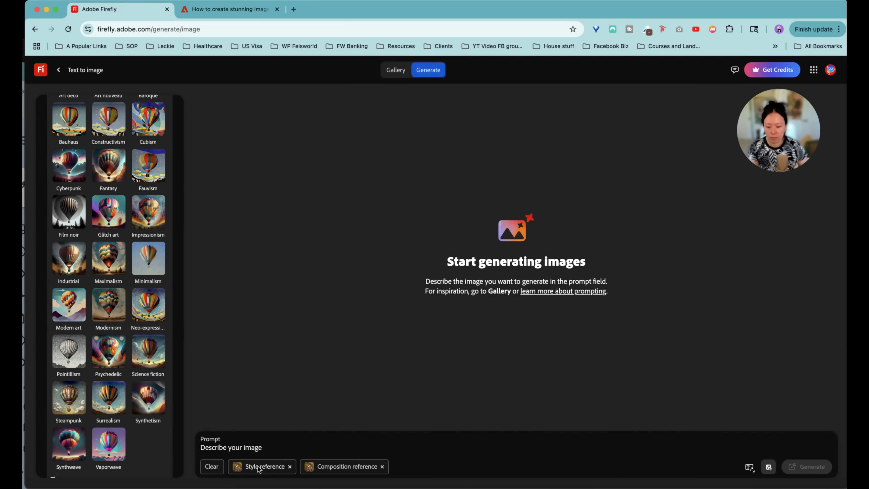
{"action": "mouse_move", "coordinate": [319, 454]}
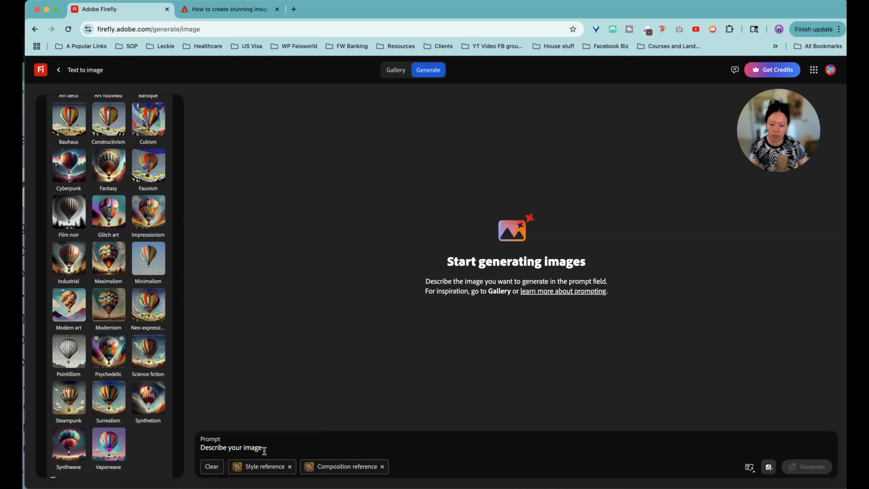
{"action": "type", "text": "Han dynasty Chinese empres"}
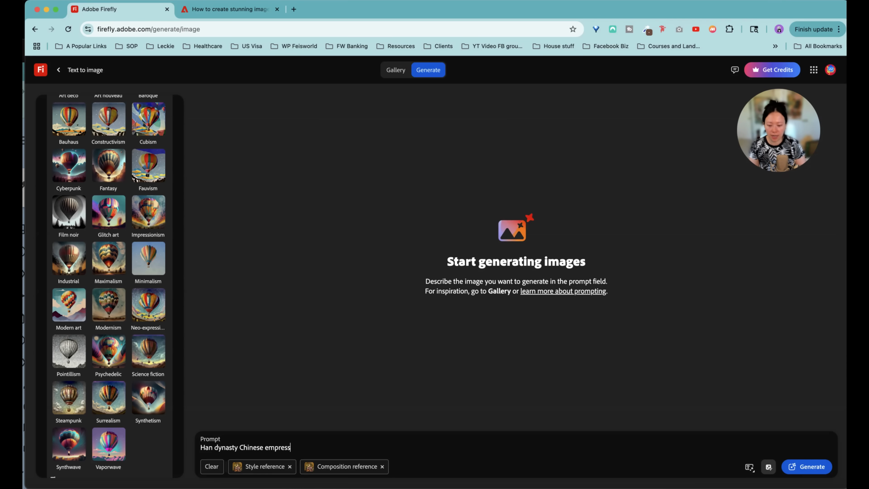
{"action": "type", "text": "sitting in"}
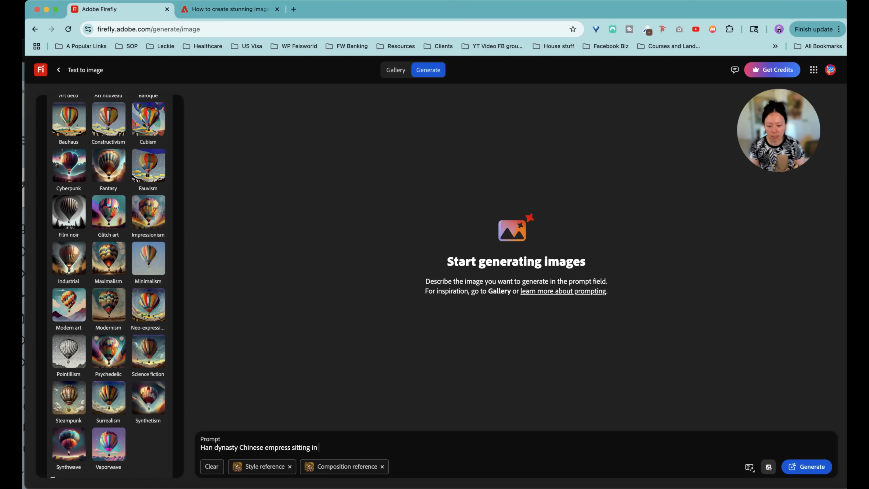
Step: Generate the empress images and browse the four illustrated results
{"action": "left_click", "coordinate": [807, 466]}
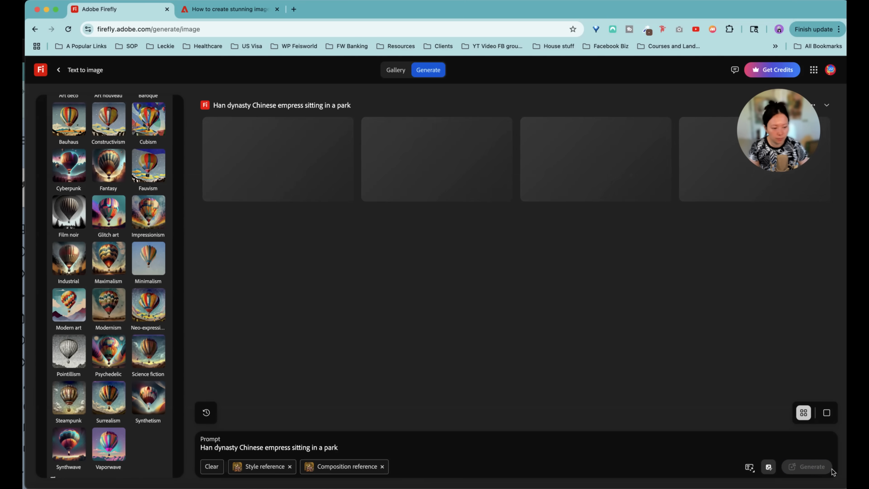
{"action": "left_click", "coordinate": [807, 466]}
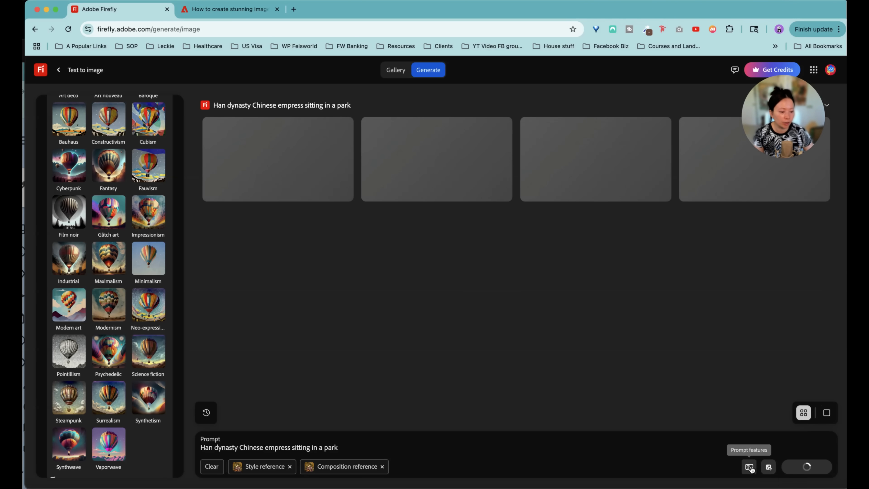
{"action": "left_click", "coordinate": [750, 467]}
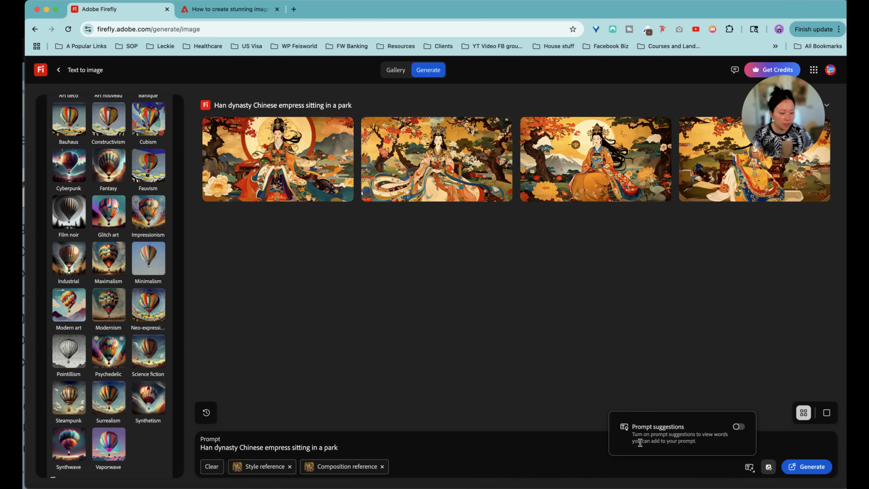
{"action": "left_click", "coordinate": [738, 427]}
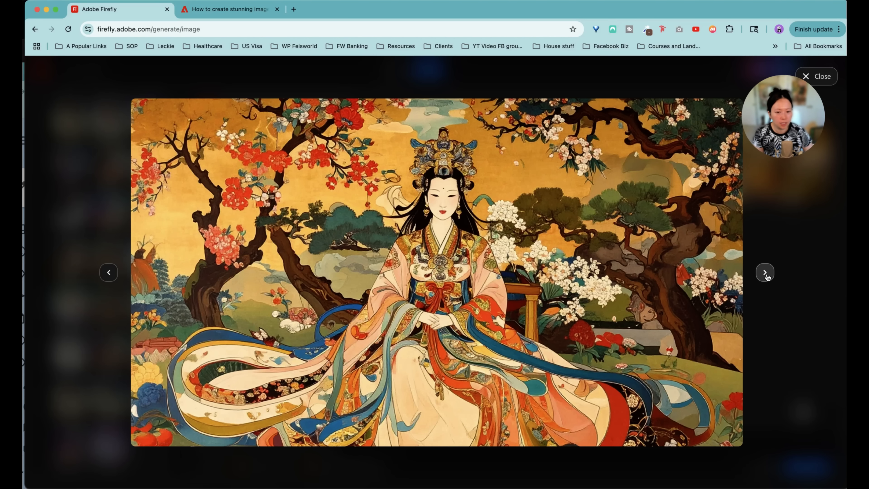
{"action": "left_click", "coordinate": [766, 272]}
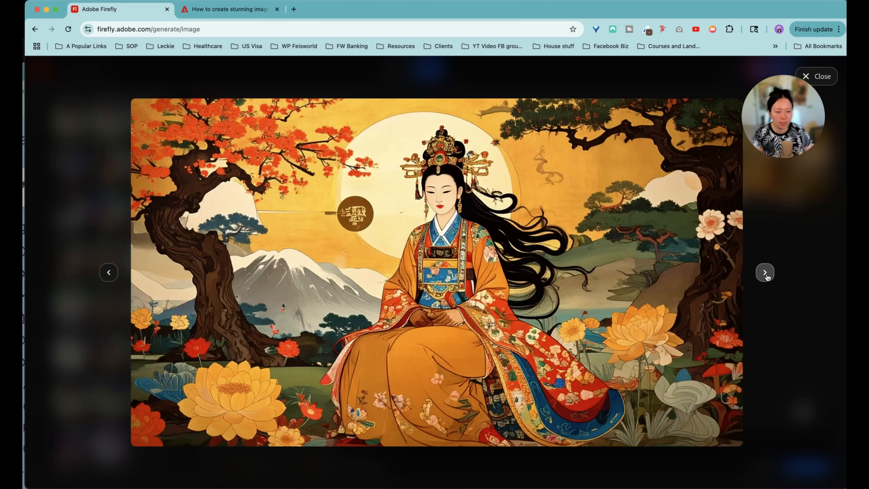
{"action": "left_click", "coordinate": [815, 76]}
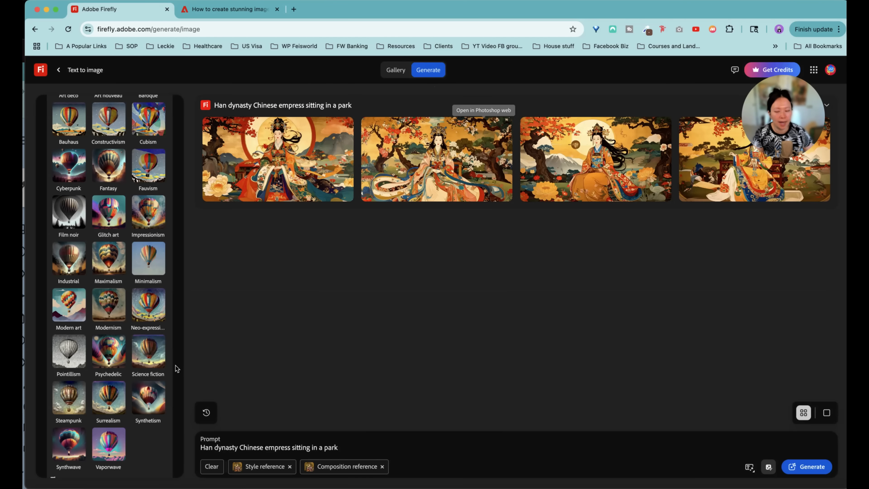
{"action": "scroll", "scroll_direction": "down", "scroll_amount": 3}
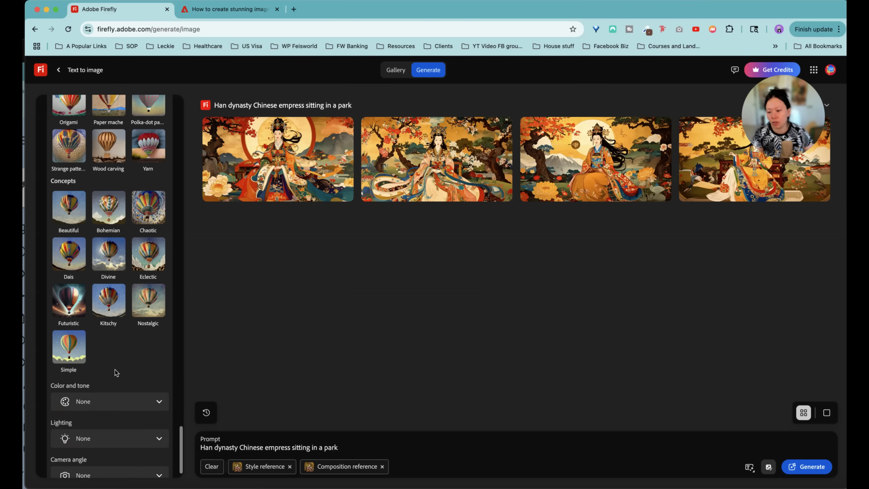
Step: Set the camera angle to Closeup and regenerate the empress images
{"action": "left_click", "coordinate": [109, 450]}
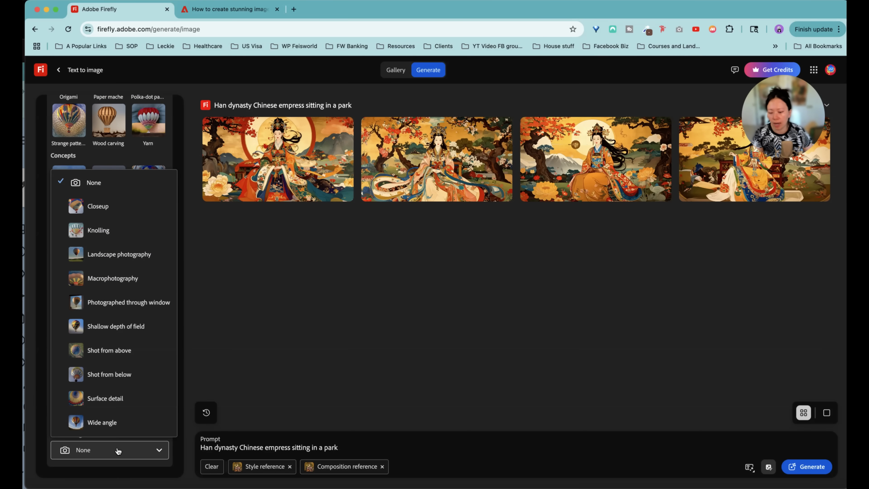
{"action": "left_click", "coordinate": [98, 205]}
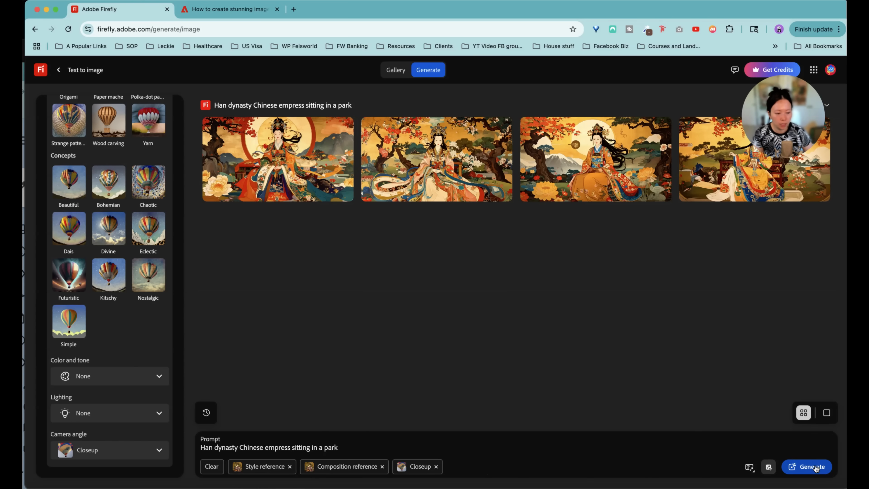
{"action": "left_click", "coordinate": [807, 466]}
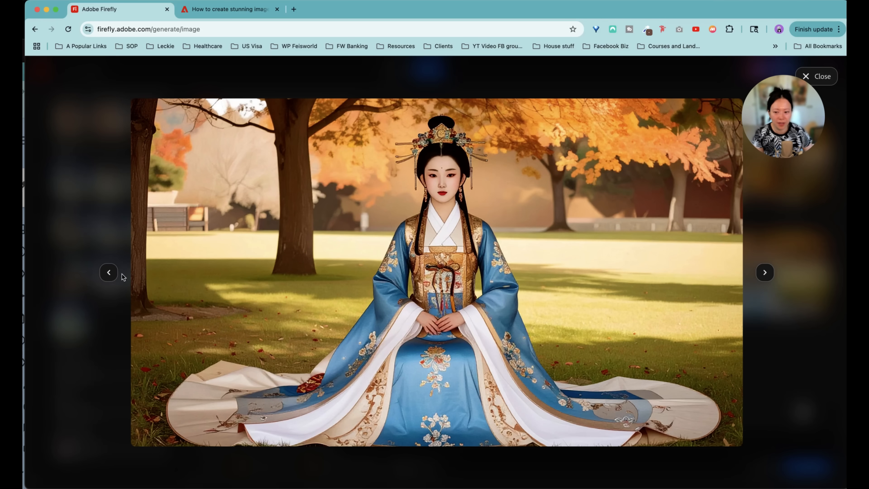
{"action": "left_click", "coordinate": [821, 77]}
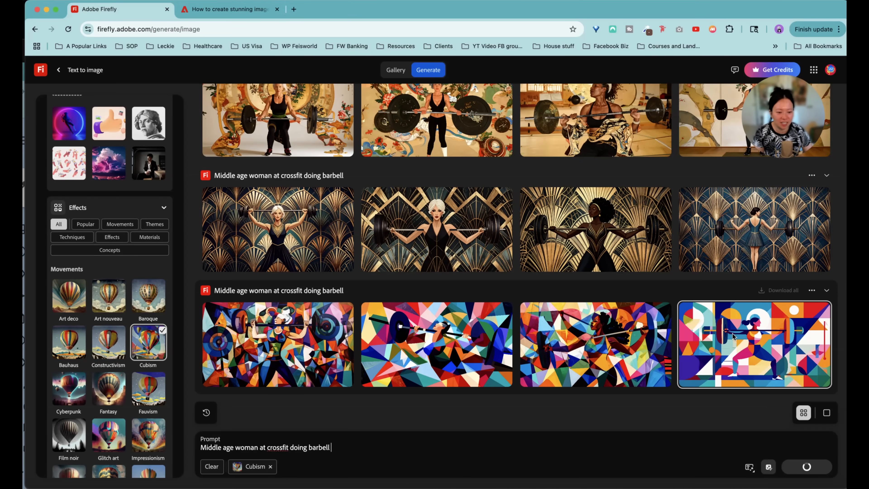
Step: Inspect a cubism crossfit image, clear the style effect and regenerate the barbell prompt
{"action": "left_click", "coordinate": [754, 344]}
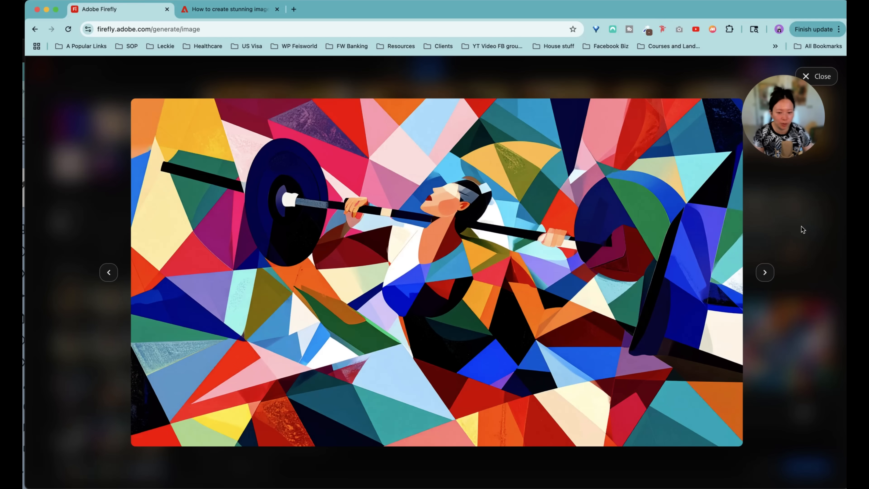
{"action": "left_click", "coordinate": [816, 76]}
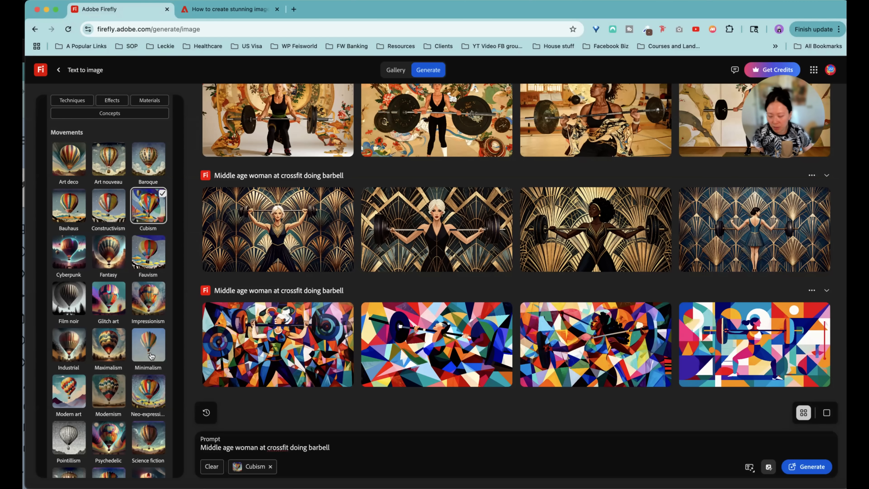
{"action": "left_click", "coordinate": [69, 390]}
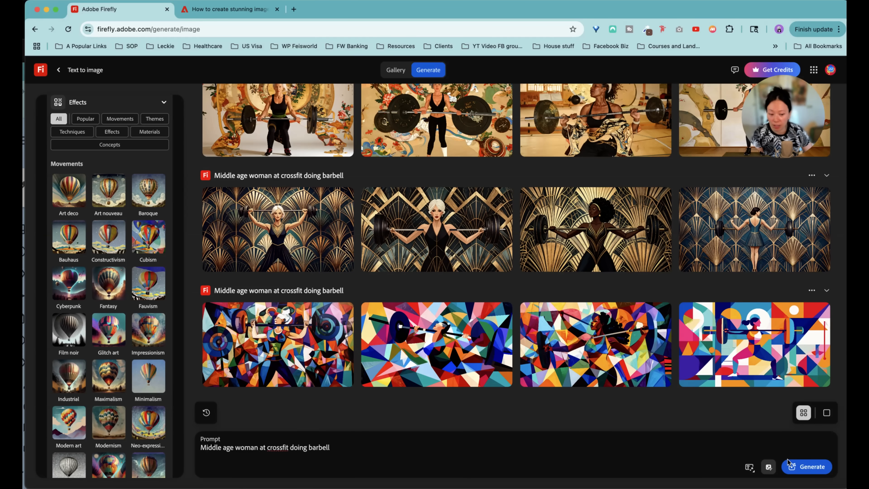
{"action": "left_click", "coordinate": [808, 466]}
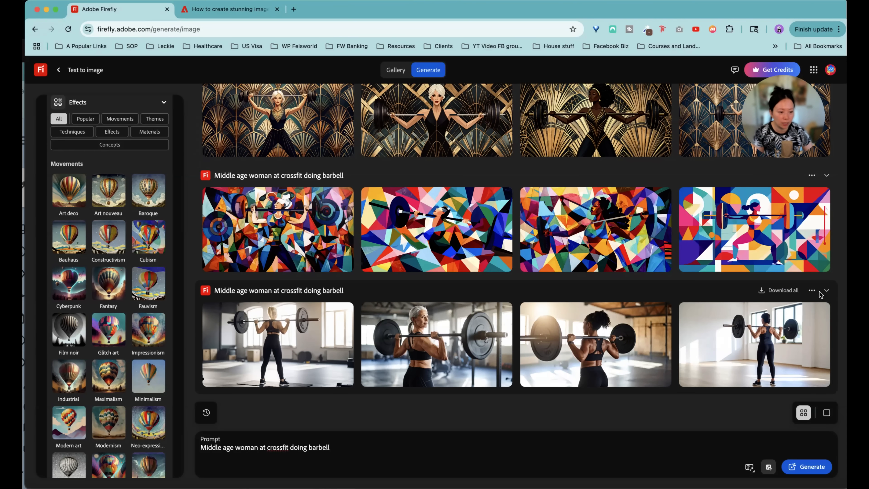
Step: Append 'facing forward' to the crossfit prompt and generate a new set
{"action": "left_click", "coordinate": [812, 290]}
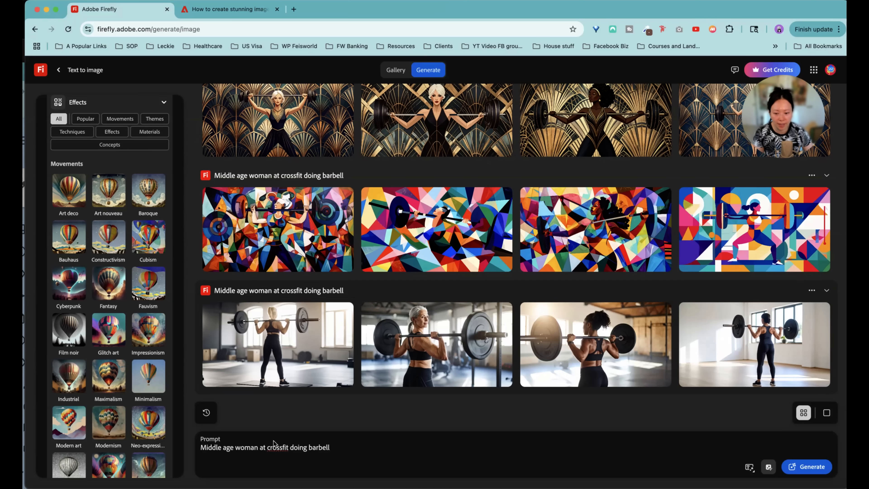
{"action": "type", "text": "facing forward"}
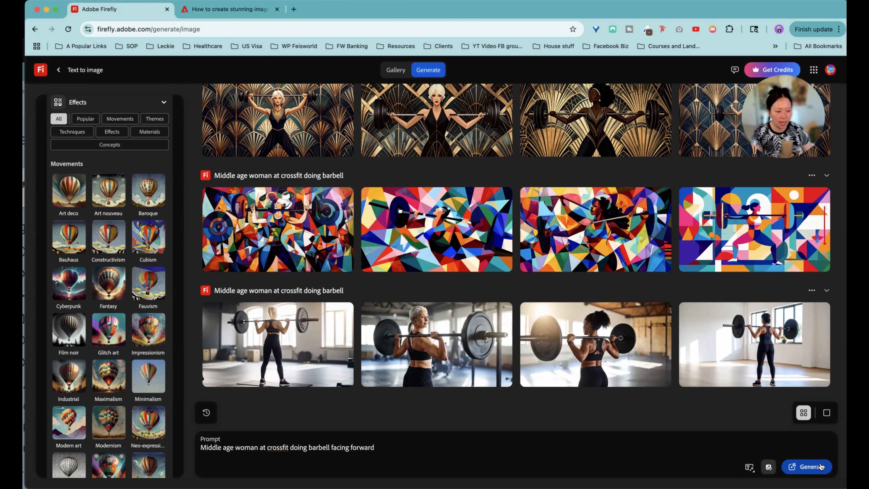
{"action": "left_click", "coordinate": [807, 467]}
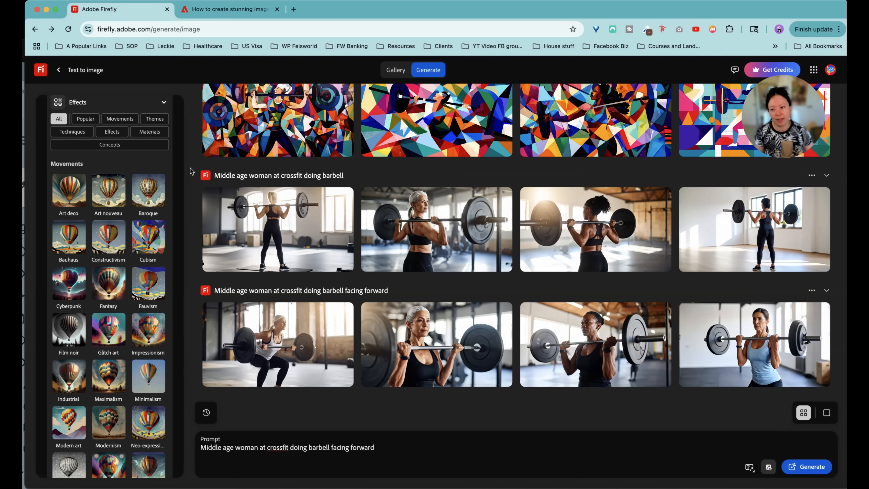
Step: Leave text to image via Firefly home for the video generator, keeping 540p resolution
{"action": "left_click", "coordinate": [396, 69]}
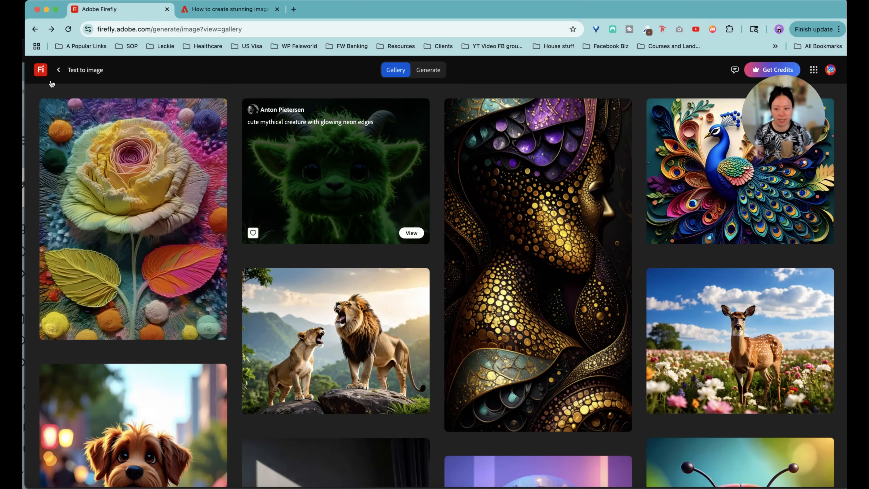
{"action": "left_click", "coordinate": [59, 70]}
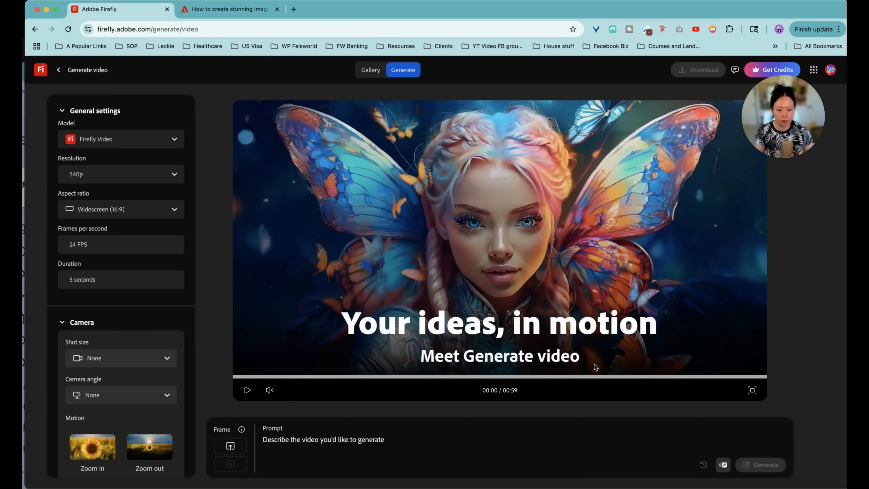
{"action": "left_click", "coordinate": [120, 173]}
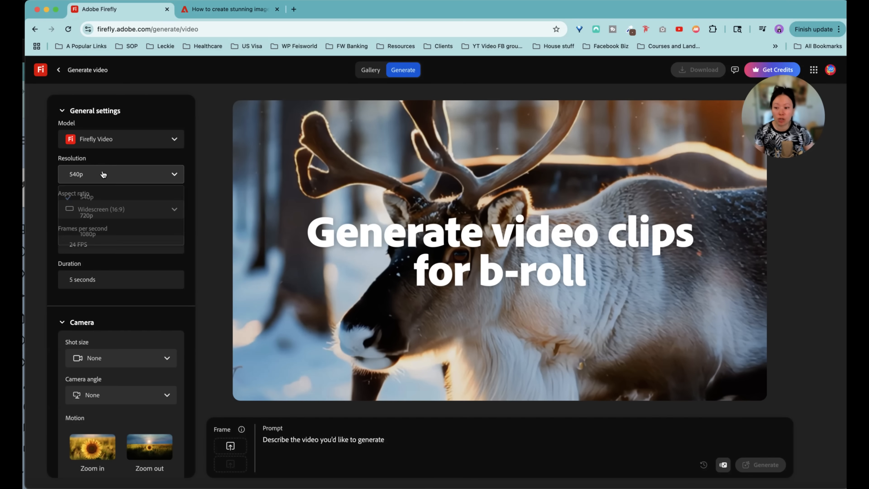
{"action": "left_click", "coordinate": [120, 174]}
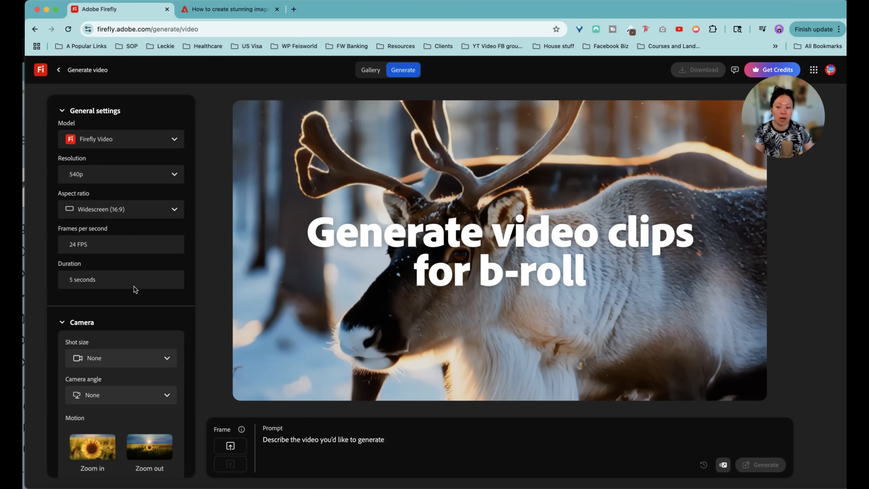
Step: Browse the video settings and choose the Claymation style
{"action": "scroll", "scroll_direction": "down", "scroll_amount": 3}
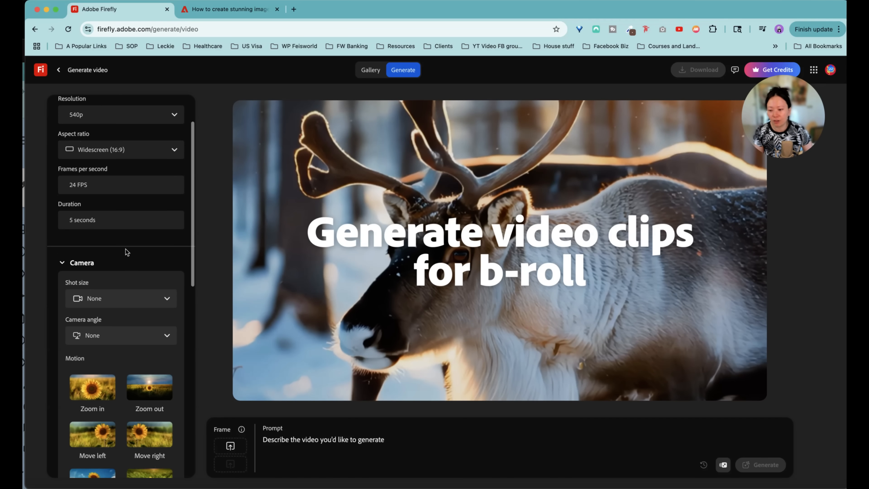
{"action": "scroll", "scroll_direction": "down", "scroll_amount": 3}
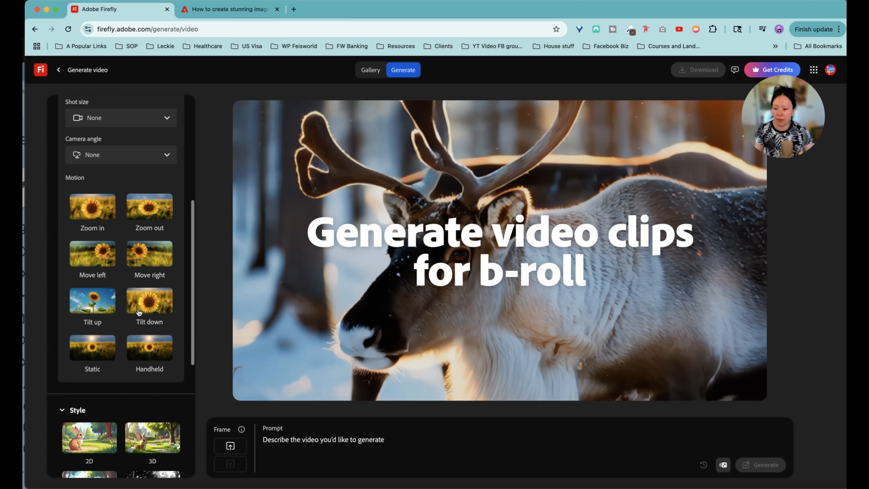
{"action": "left_click", "coordinate": [120, 208]}
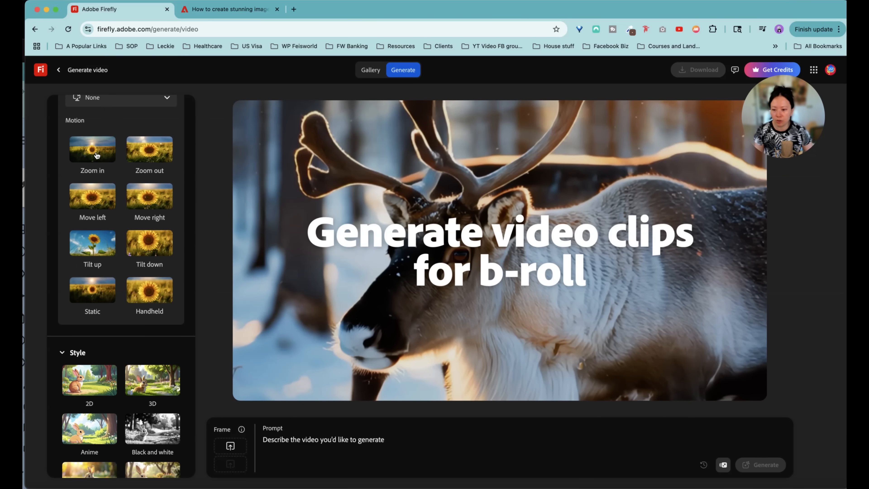
{"action": "scroll", "scroll_direction": "down", "scroll_amount": 3}
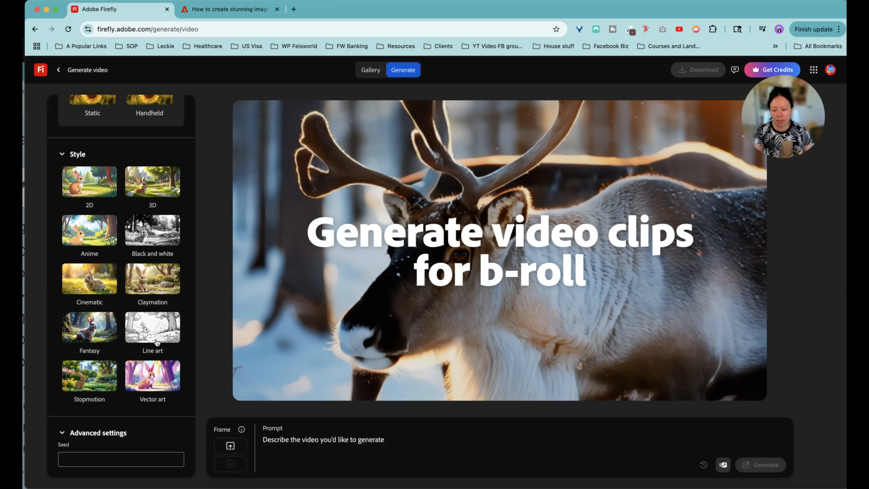
{"action": "left_click", "coordinate": [152, 279]}
{"action": "type", "text": "Cu"}
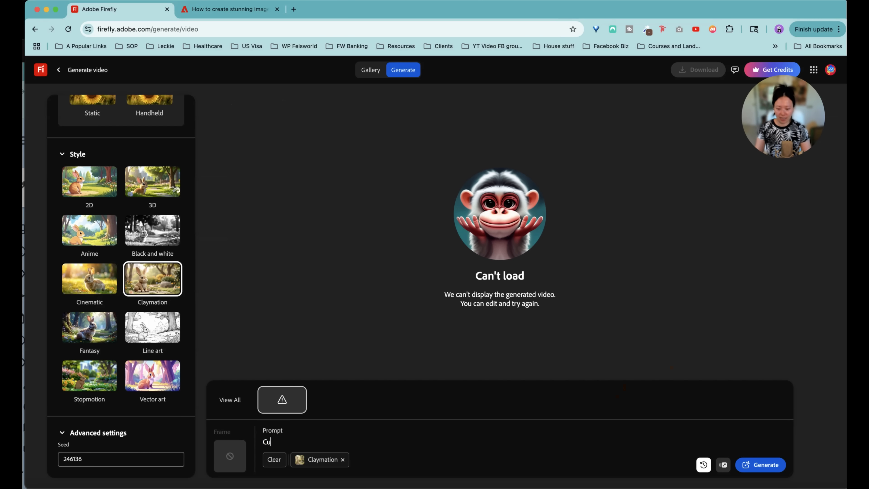
Step: Enter the prompt about two cute pandas playing on swings and generate the video
{"action": "type", "text": "Two cute"}
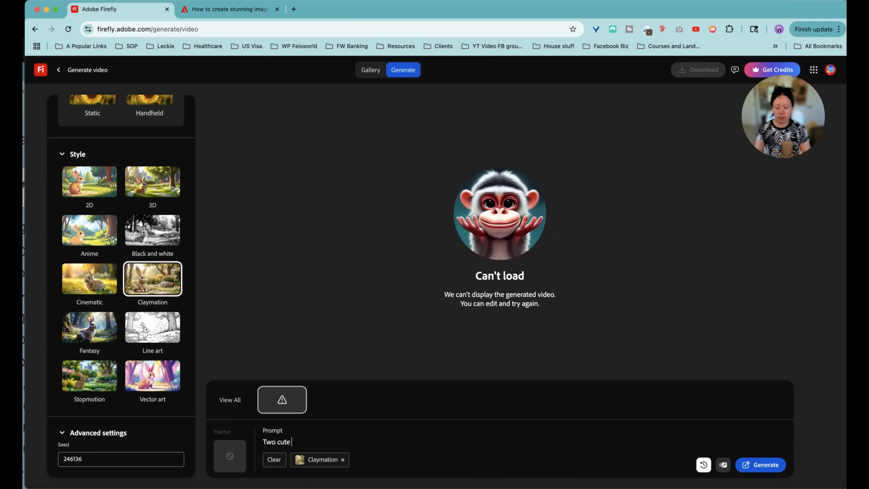
{"action": "left_click", "coordinate": [761, 464]}
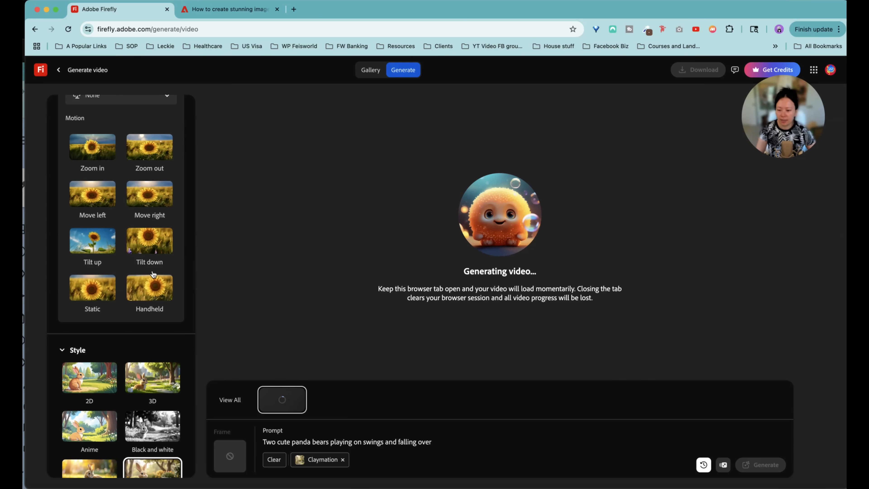
{"action": "scroll", "scroll_direction": "down", "scroll_amount": 3}
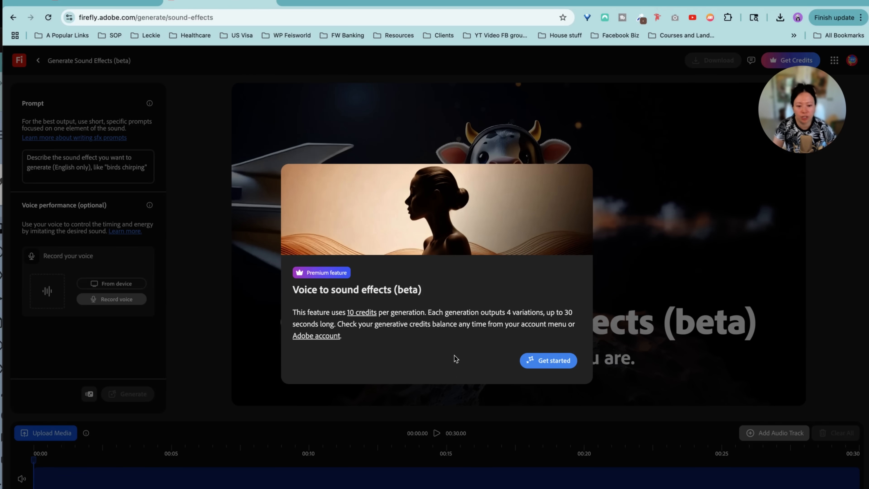
{"action": "mouse_move", "coordinate": [467, 321]}
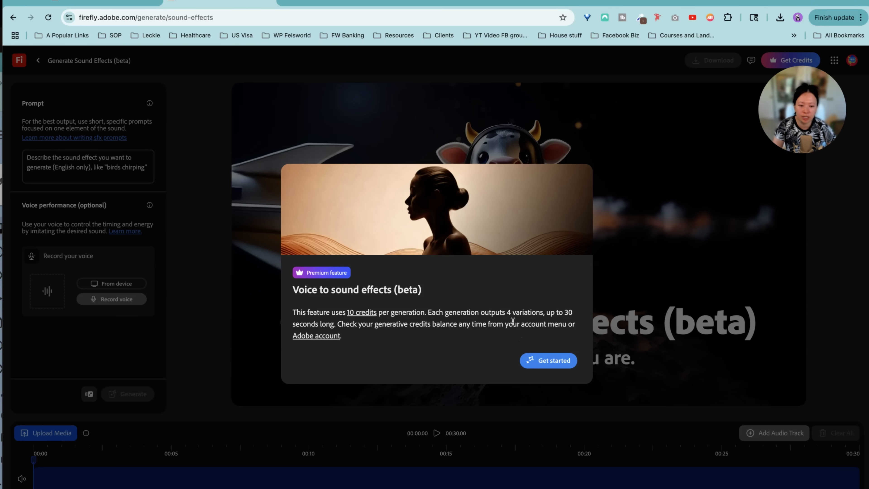
{"action": "mouse_move", "coordinate": [486, 365]}
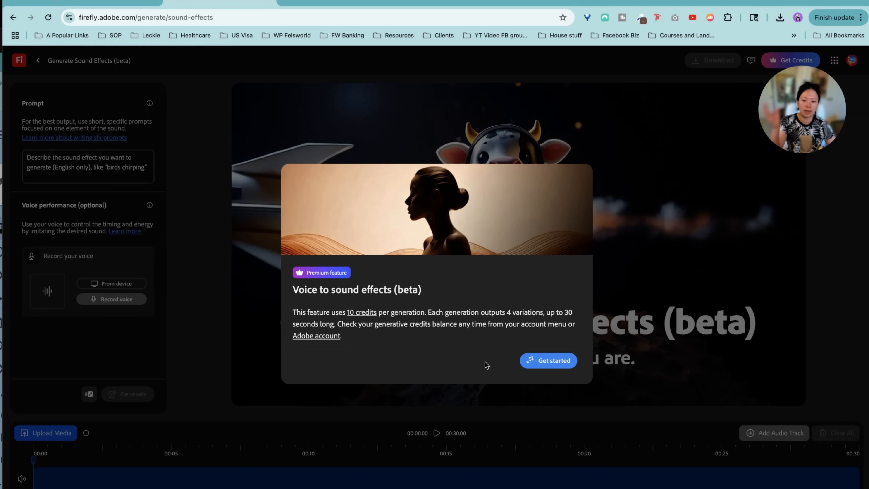
Step: Dismiss the sound effects intro with Get started
{"action": "left_click", "coordinate": [548, 360]}
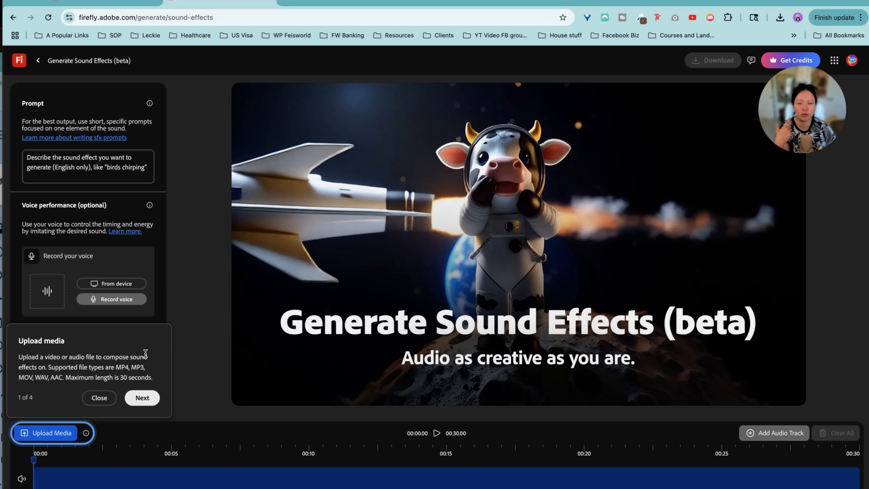
{"action": "mouse_move", "coordinate": [148, 349]}
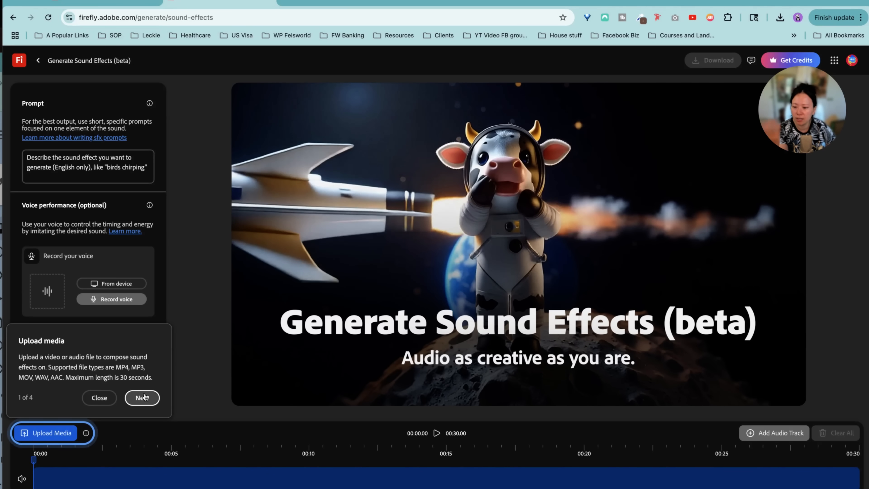
{"action": "mouse_move", "coordinate": [193, 412]}
{"action": "type", "text": "sound of spring piano music"}
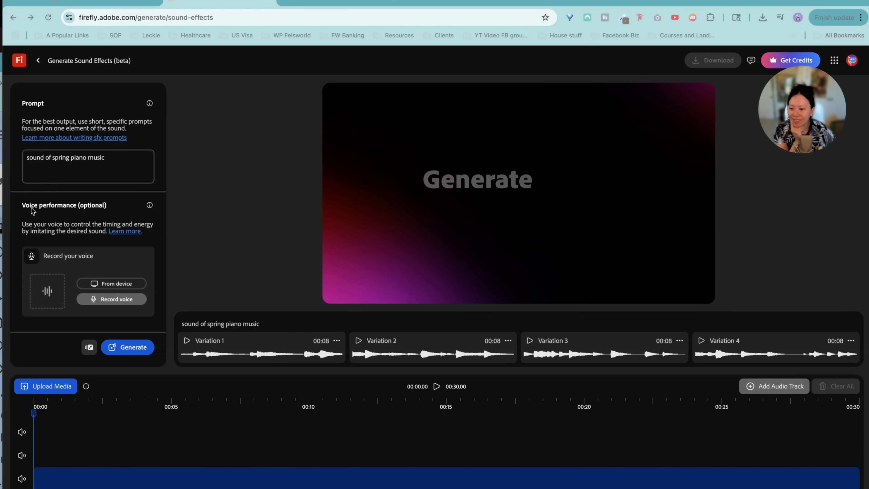
{"action": "mouse_move", "coordinate": [108, 207]}
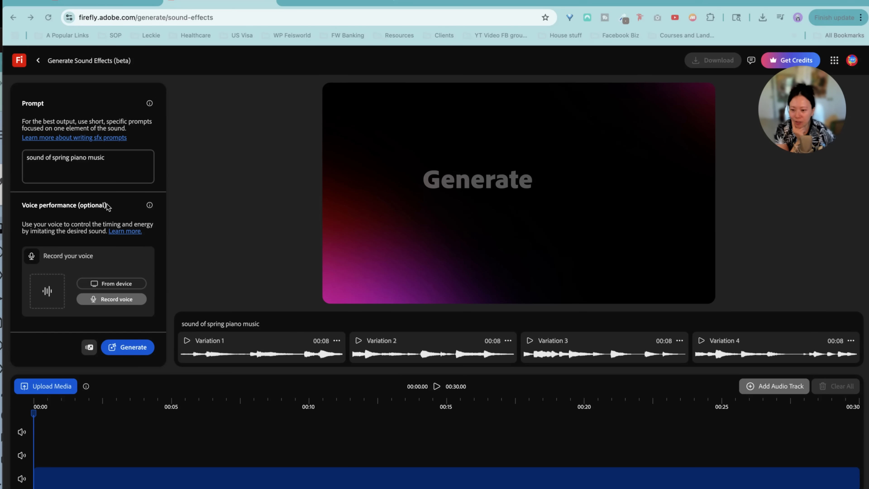
{"action": "mouse_move", "coordinate": [148, 206]}
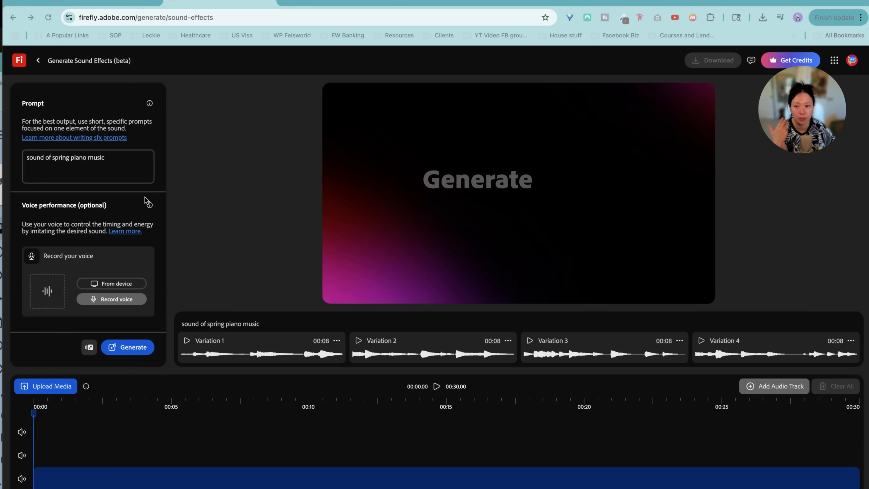
{"action": "mouse_move", "coordinate": [116, 167]}
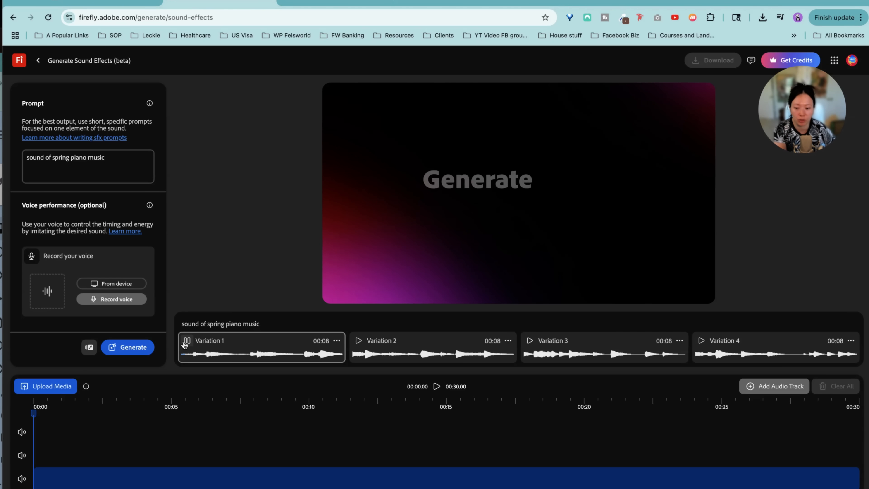
Step: Preview the spring piano sound variations 1, 2 and 3 to compare them
{"action": "left_click", "coordinate": [380, 341]}
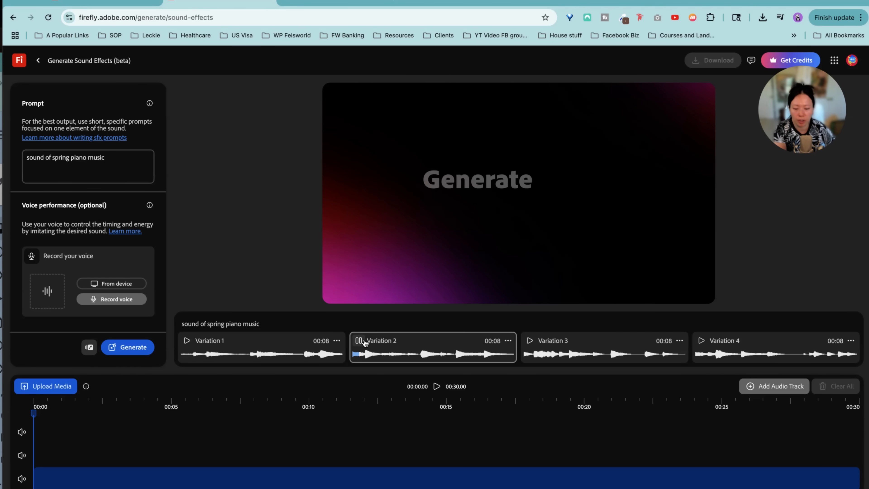
{"action": "left_click", "coordinate": [605, 347]}
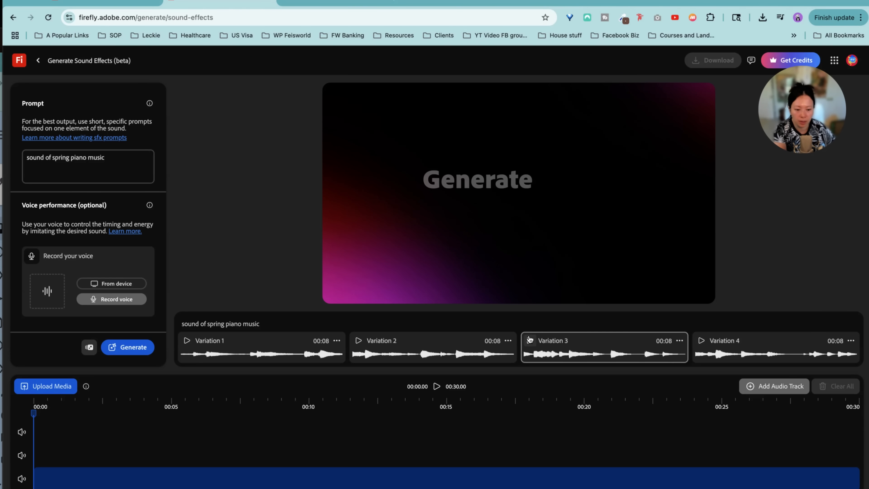
{"action": "left_click", "coordinate": [533, 351]}
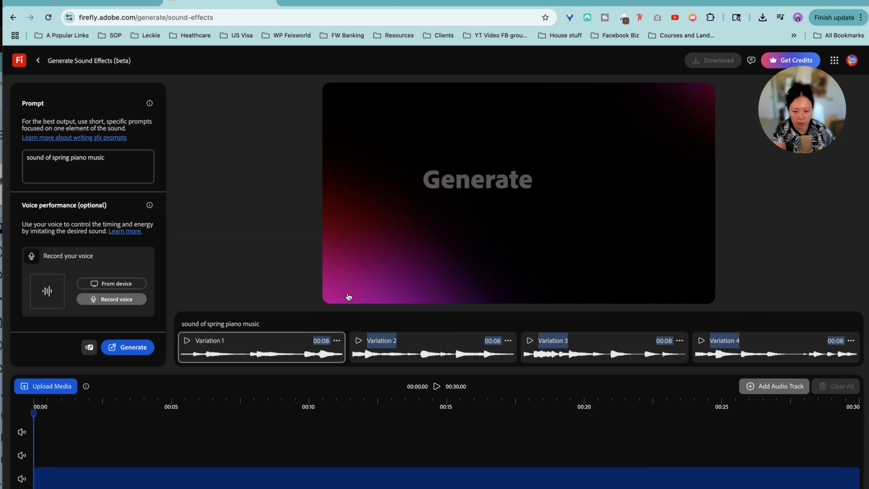
{"action": "left_click", "coordinate": [261, 347]}
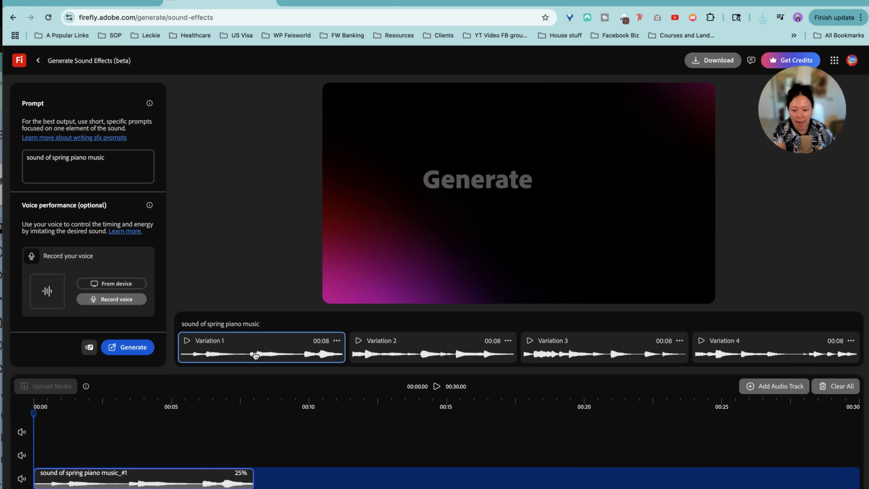
{"action": "mouse_move", "coordinate": [780, 386]}
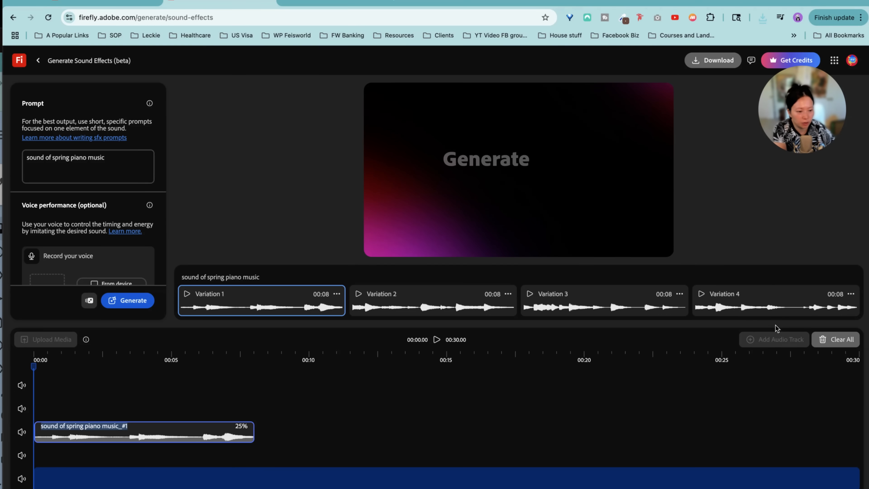
Step: Place Variation 4 of the piano sound as a clip on the timeline's audio track
{"action": "left_click", "coordinate": [775, 301]}
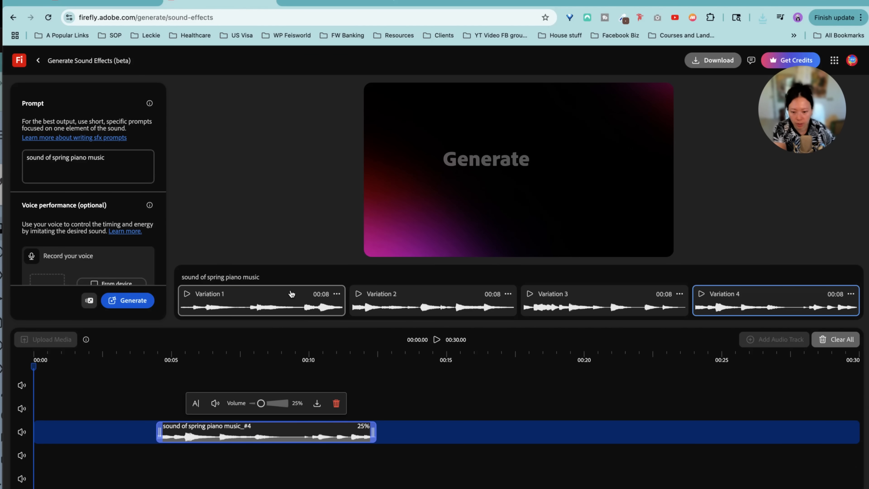
{"action": "left_click", "coordinate": [261, 294]}
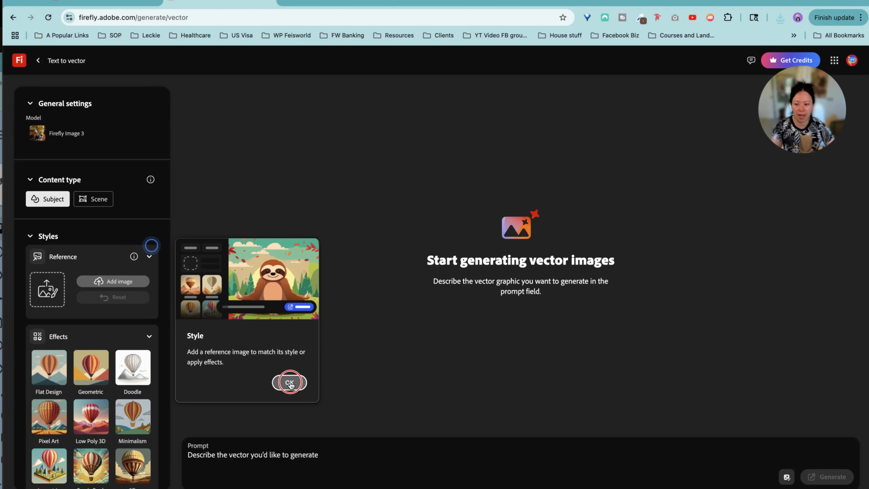
Step: Dismiss the style reference tip and choose the Doodle and Comic Book effects for the empress vector
{"action": "left_click", "coordinate": [289, 382]}
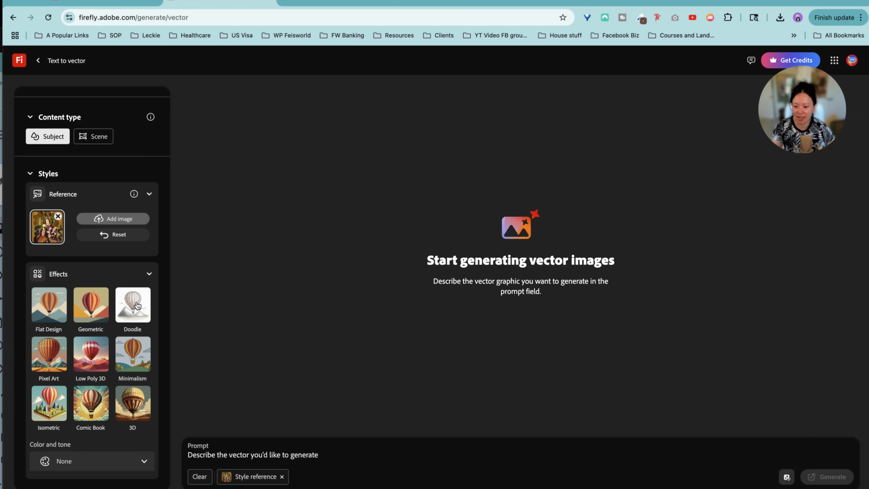
{"action": "left_click", "coordinate": [133, 304]}
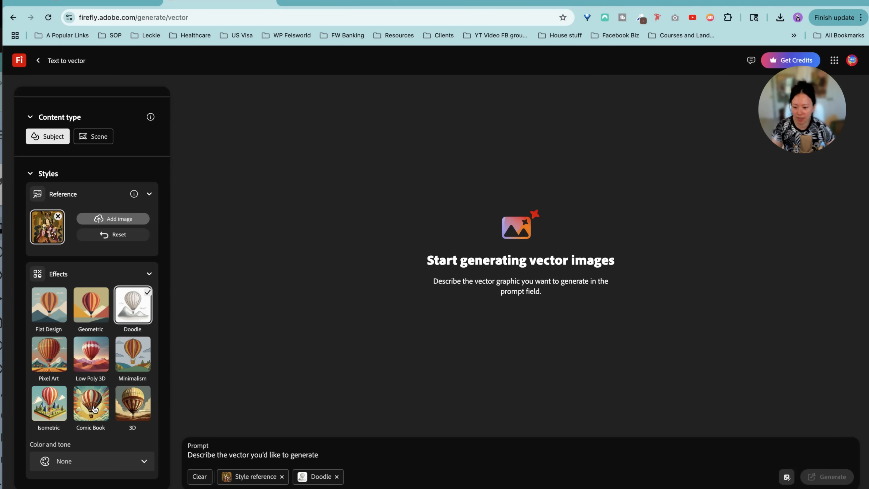
{"action": "left_click", "coordinate": [831, 477]}
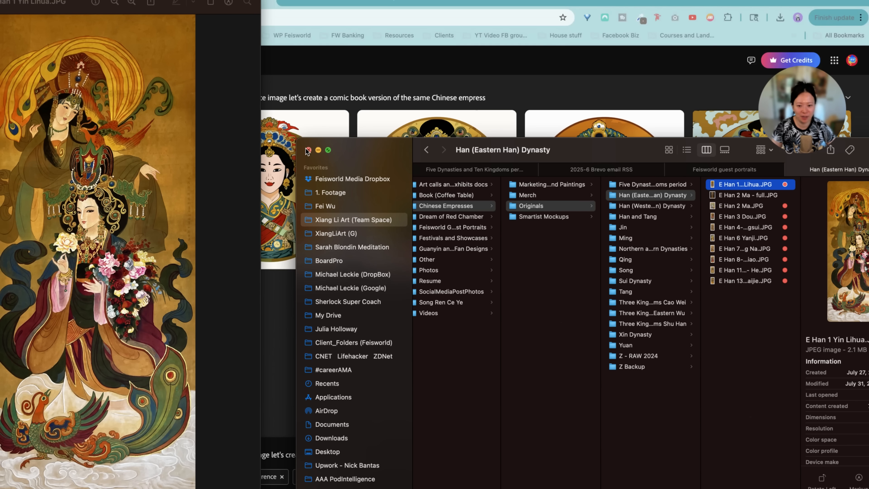
Step: Close the Finder preview, keep the Doodle effect and remove the Comic Book effect
{"action": "left_click", "coordinate": [307, 152]}
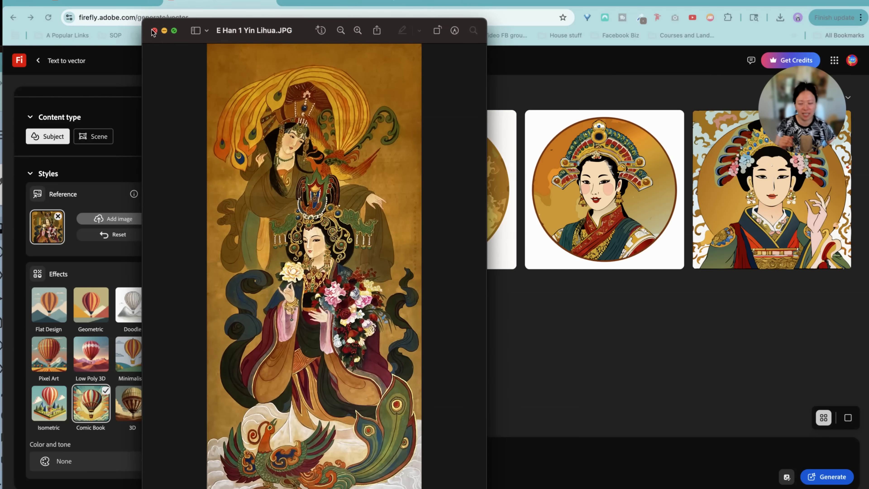
{"action": "left_click", "coordinate": [154, 30]}
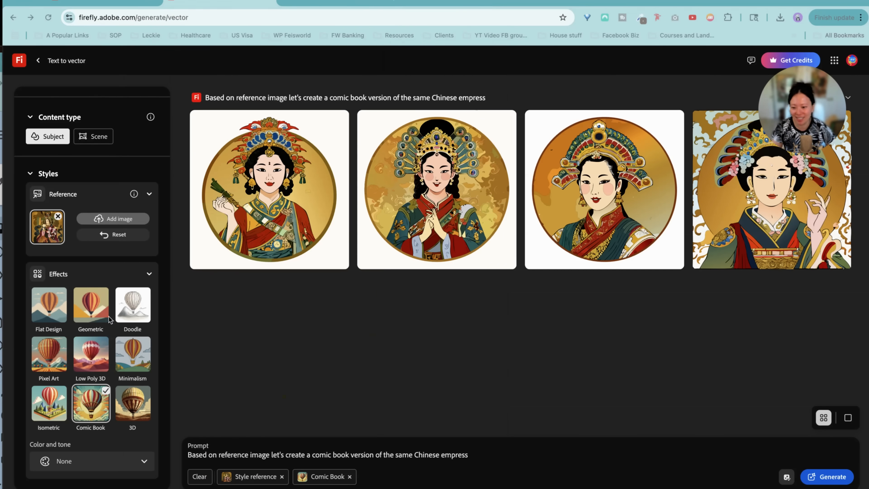
{"action": "left_click", "coordinate": [133, 305]}
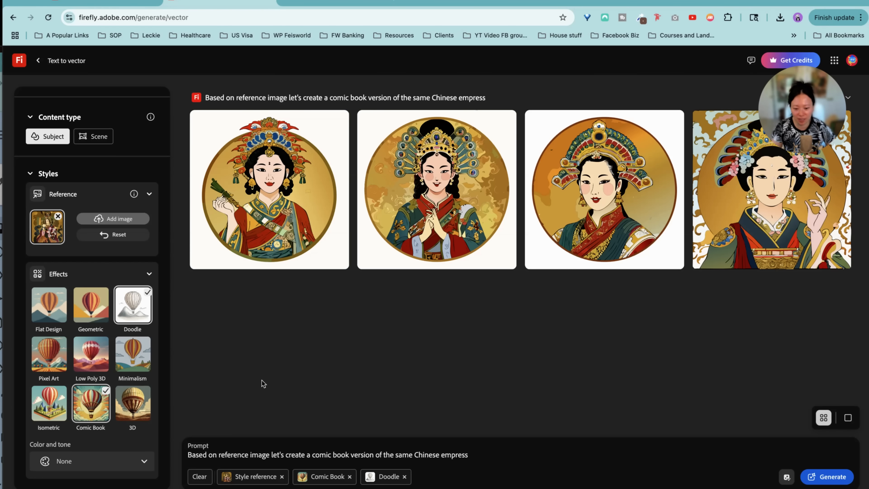
{"action": "left_click", "coordinate": [349, 477]}
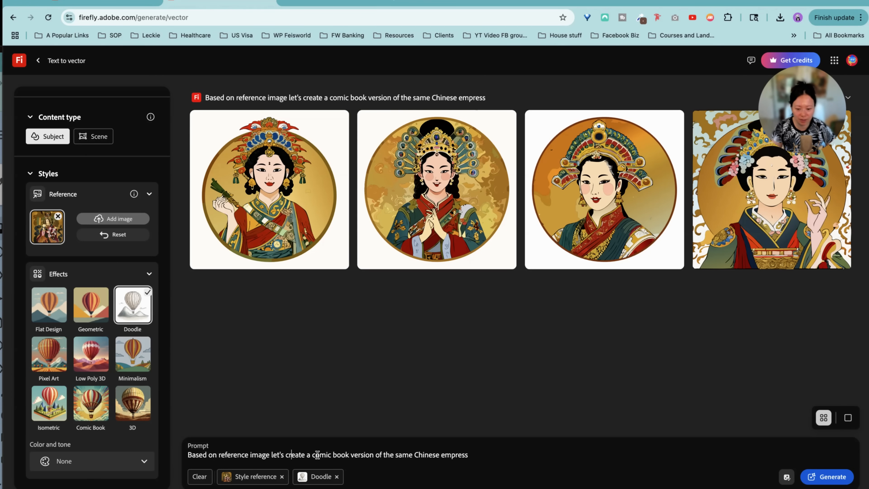
Step: Extend the prompt with ', full body' and generate four full-body doodle empress vectors
{"action": "type", "text": ", full body"}
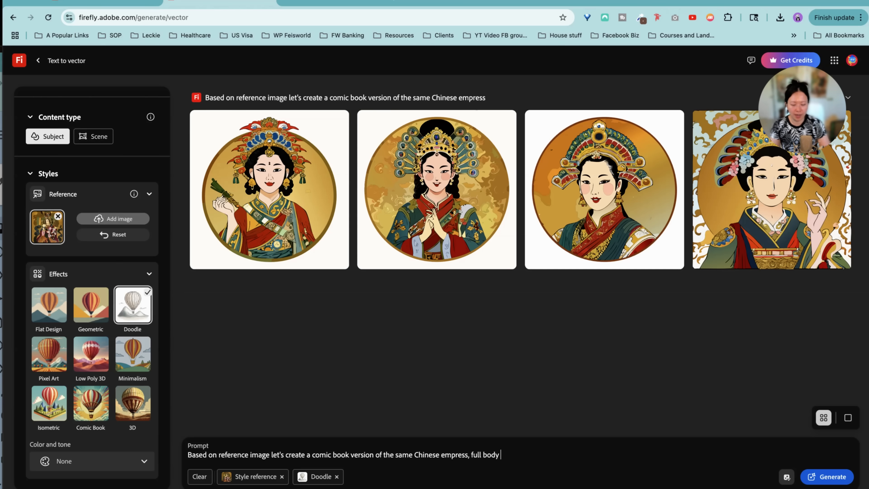
{"action": "left_click", "coordinate": [827, 477]}
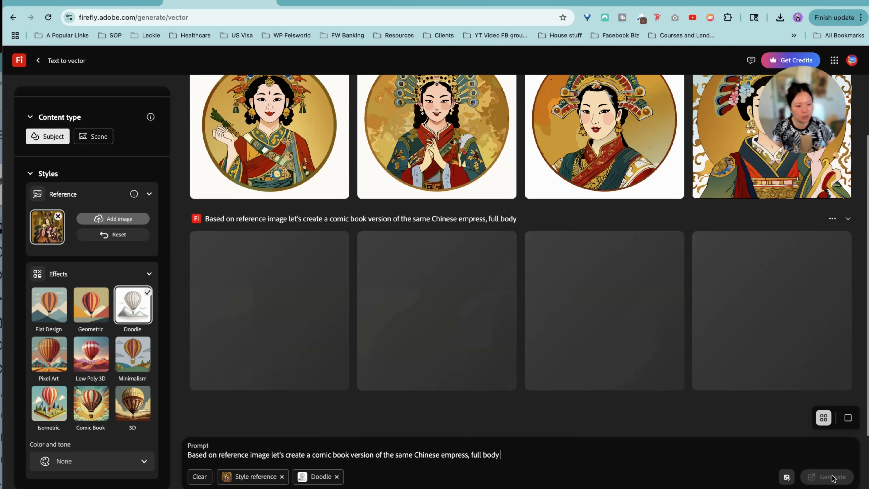
{"action": "left_click", "coordinate": [833, 476]}
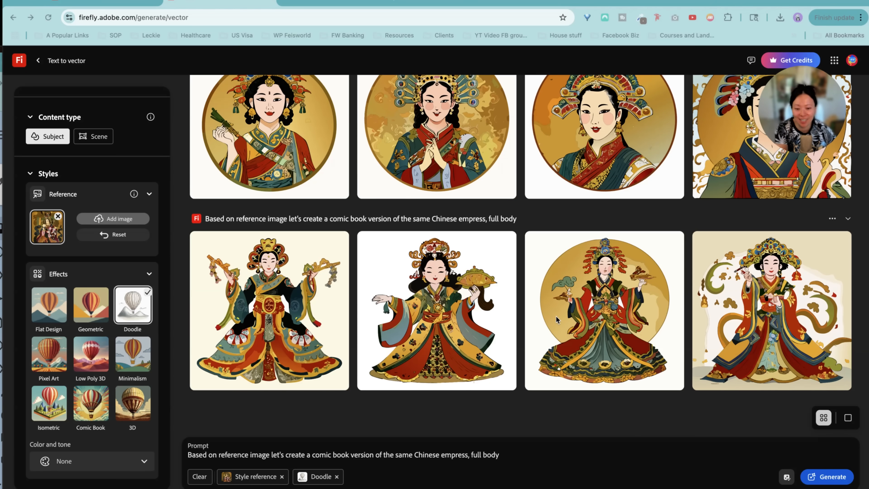
{"action": "mouse_move", "coordinate": [637, 428]}
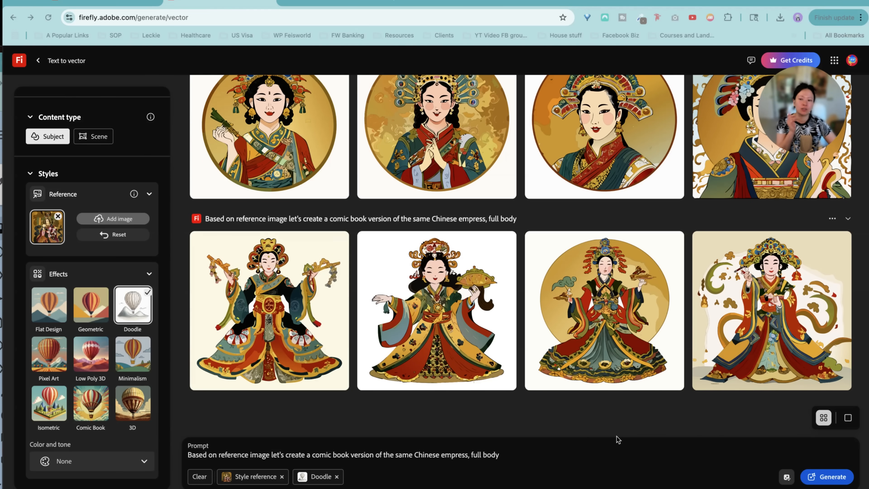
{"action": "mouse_move", "coordinate": [706, 359]}
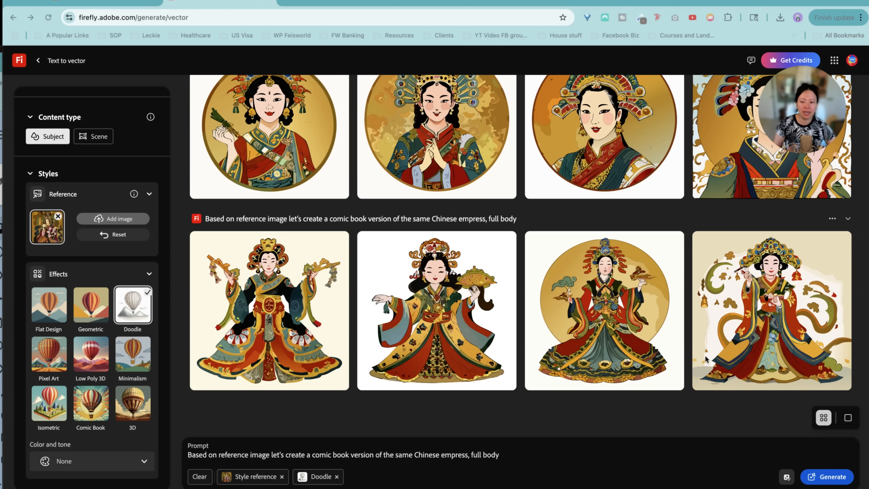
{"action": "mouse_move", "coordinate": [541, 406]}
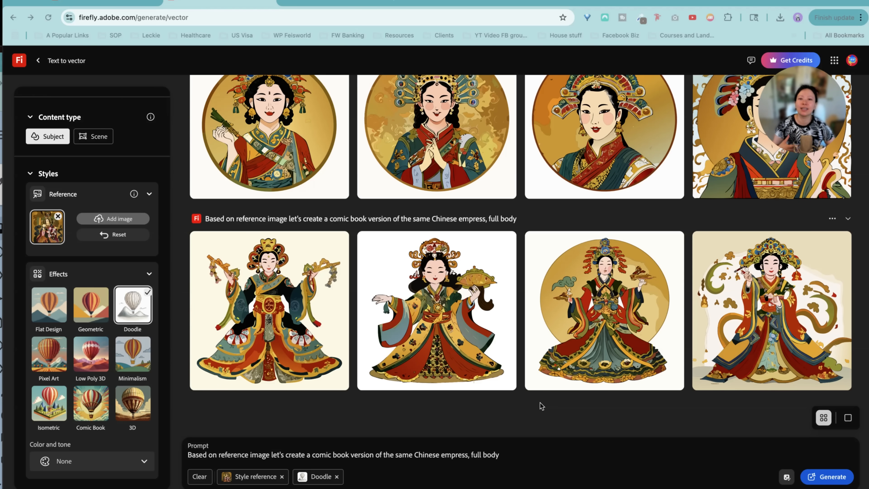
{"action": "mouse_move", "coordinate": [152, 250]}
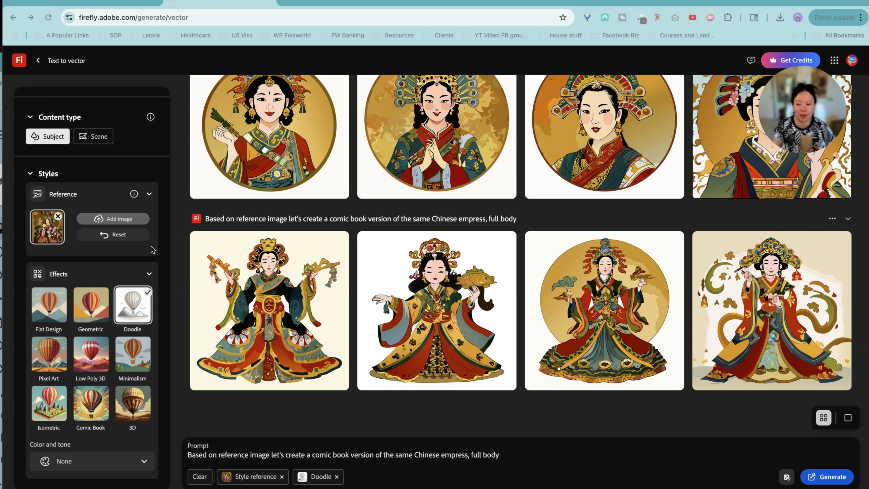
Step: Enter the Translate tool past the premium notice, browse the language list, and start a video upload
{"action": "left_click", "coordinate": [19, 61]}
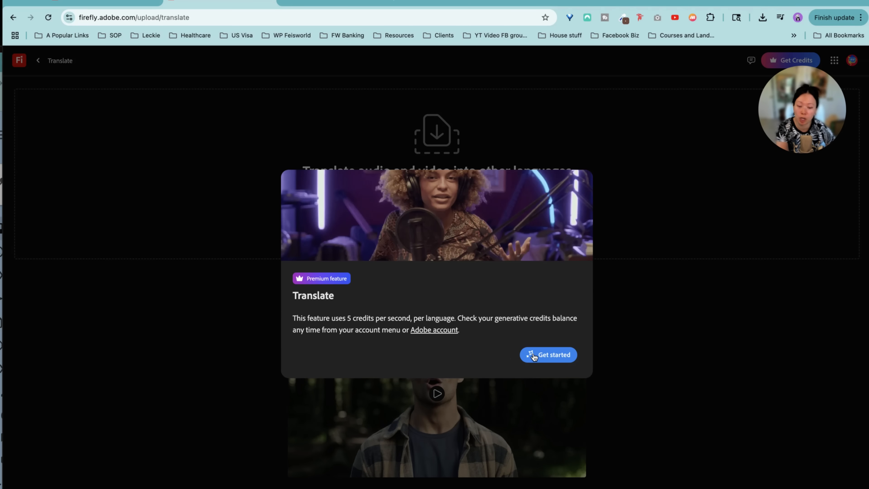
{"action": "left_click", "coordinate": [548, 355]}
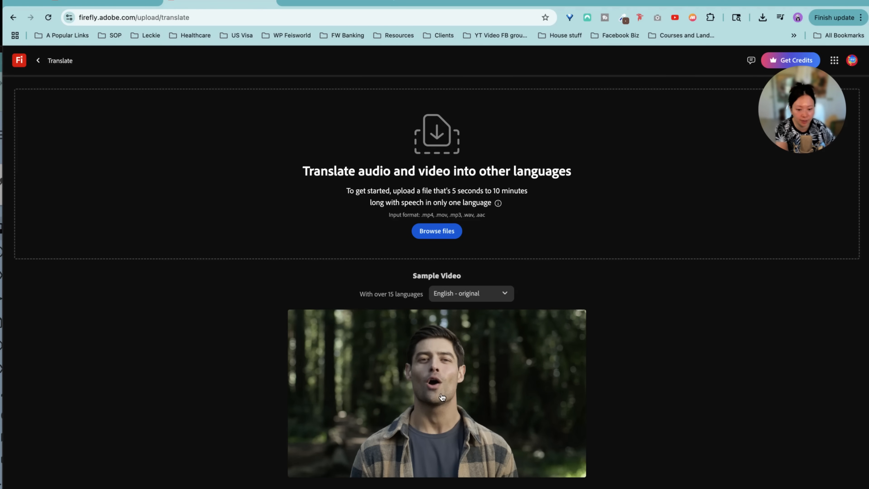
{"action": "left_click", "coordinate": [470, 293]}
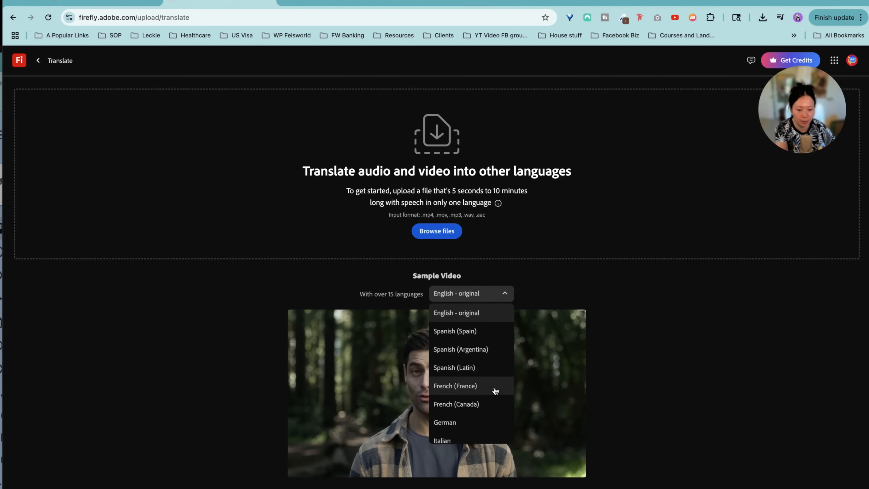
{"action": "scroll", "scroll_direction": "down", "scroll_amount": 3}
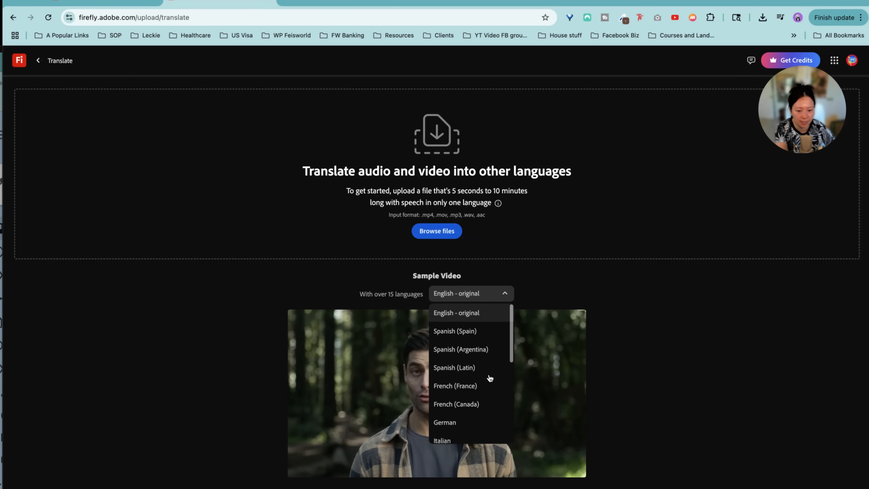
{"action": "mouse_move", "coordinate": [476, 329]}
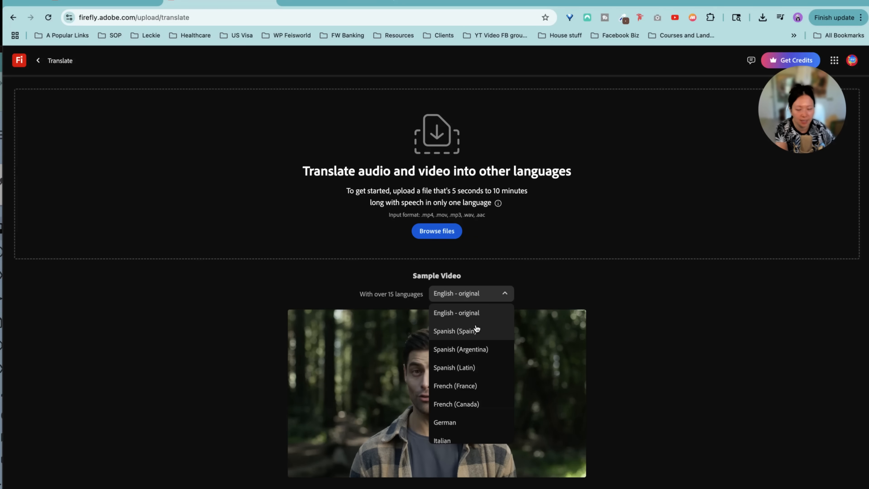
{"action": "left_click", "coordinate": [471, 293]}
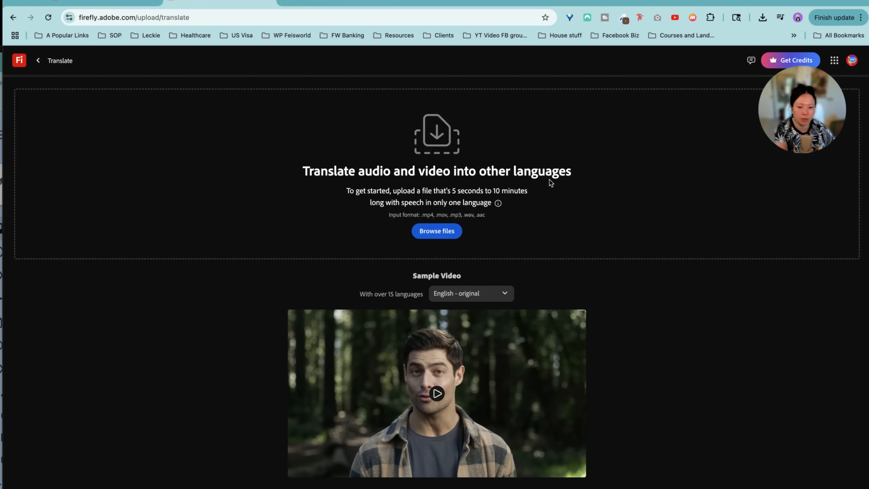
{"action": "mouse_move", "coordinate": [365, 245]}
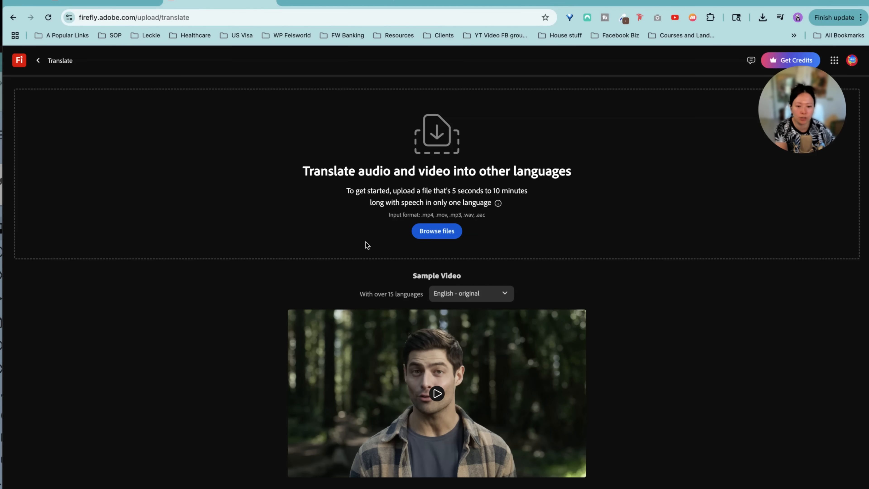
{"action": "mouse_move", "coordinate": [361, 245]}
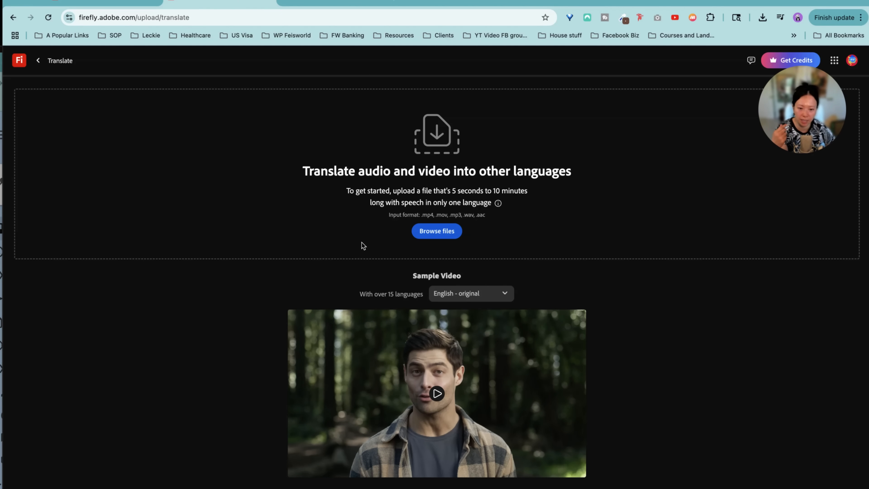
{"action": "left_click", "coordinate": [437, 231]}
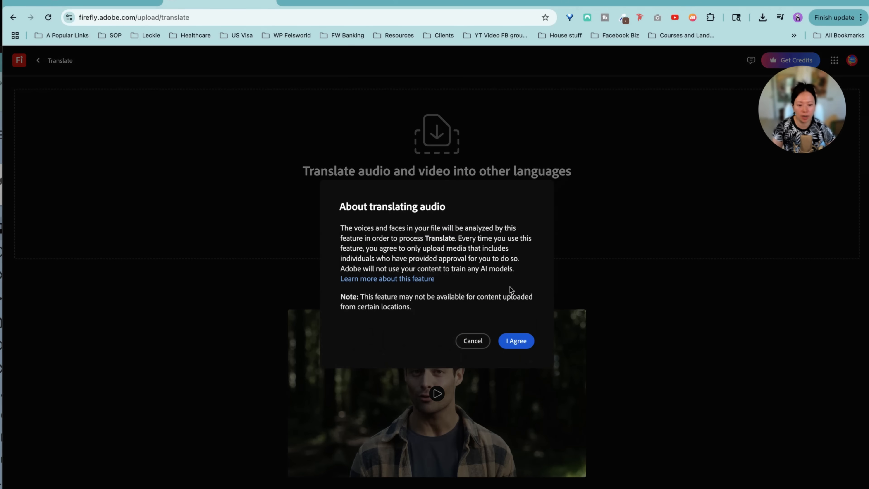
Step: Accept the audio translation notice, generate the Spanish (Spain) translation of the empress video and play it
{"action": "left_click", "coordinate": [515, 341]}
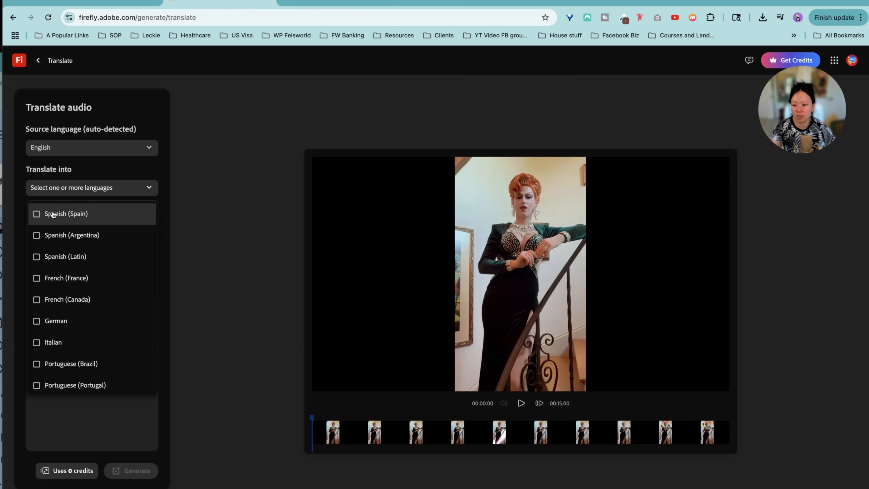
{"action": "mouse_move", "coordinate": [67, 257]}
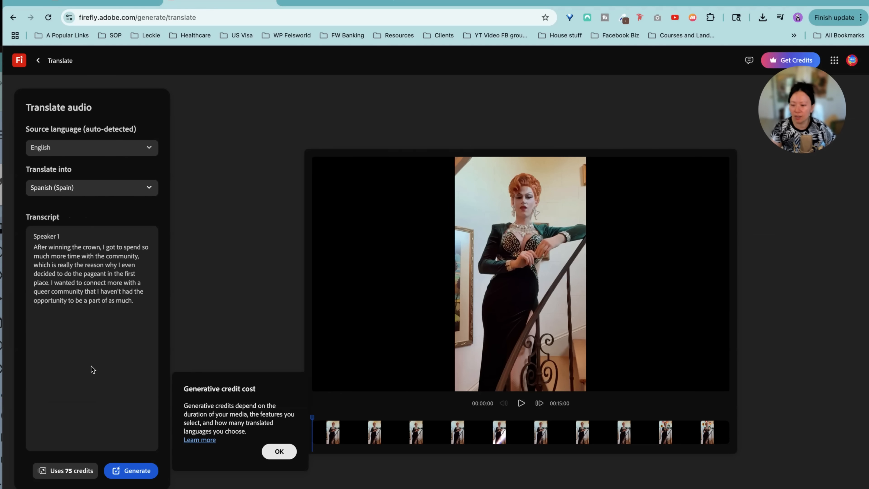
{"action": "mouse_move", "coordinate": [87, 236]}
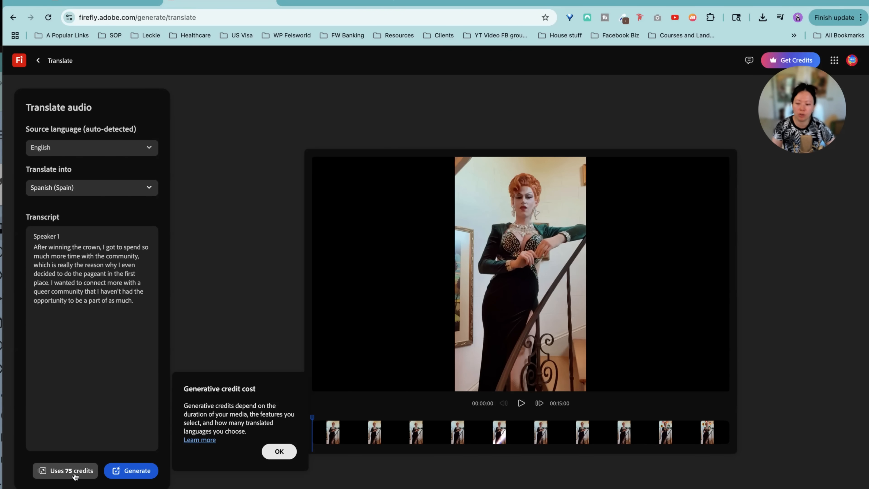
{"action": "left_click", "coordinate": [136, 471]}
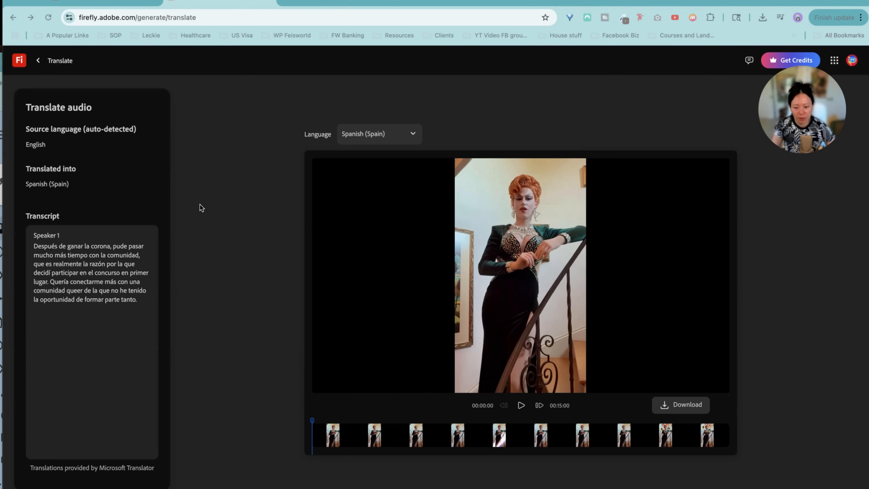
{"action": "mouse_move", "coordinate": [527, 409]}
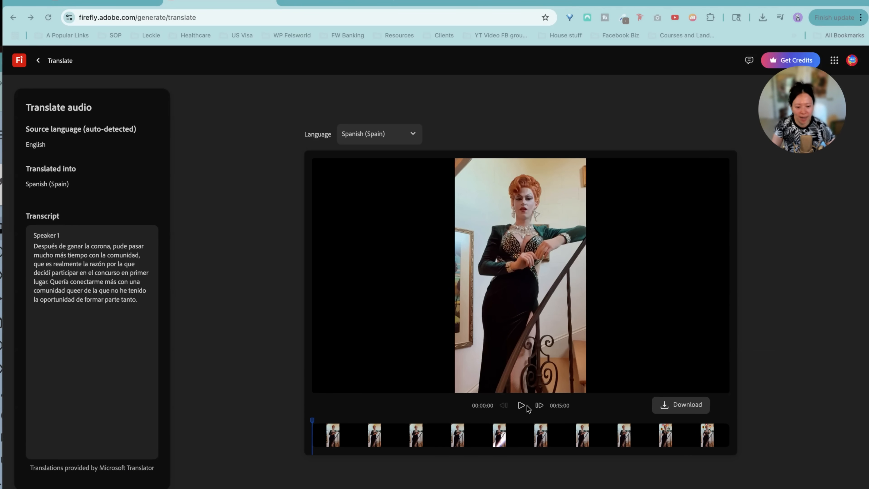
{"action": "left_click", "coordinate": [520, 406]}
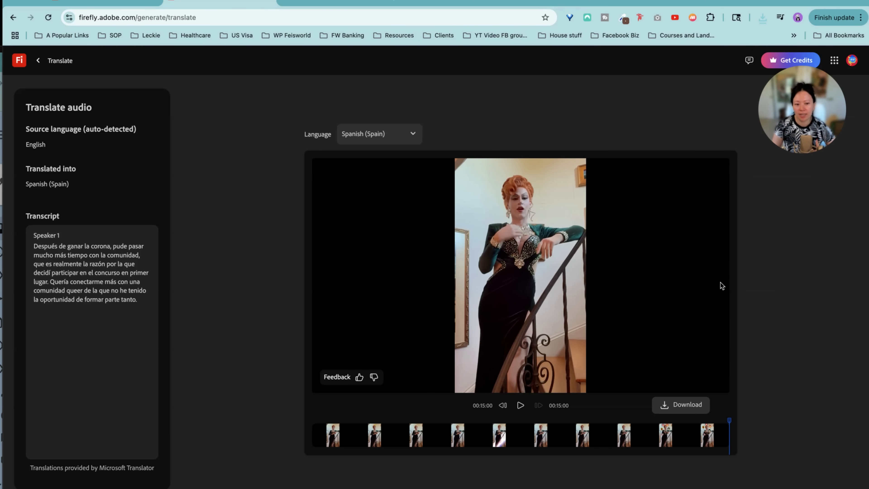
{"action": "mouse_move", "coordinate": [724, 284]}
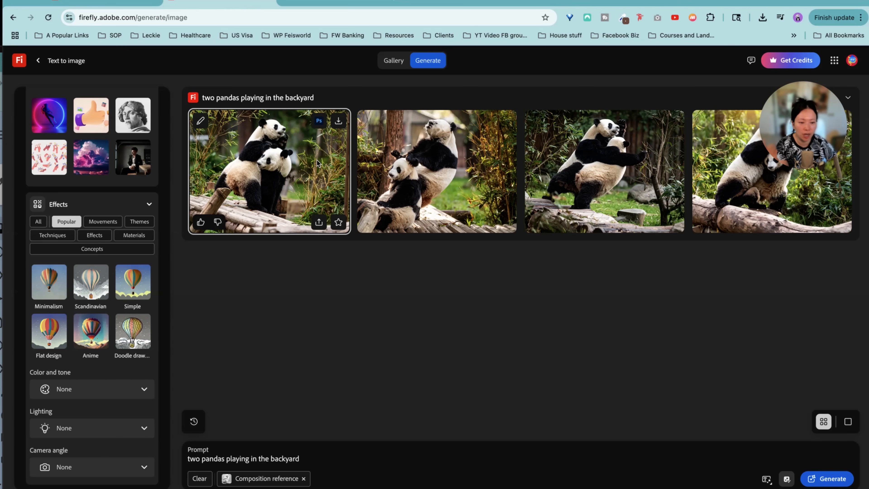
Step: Save the first panda image to Favorites and send it to Adobe Express via the share menu
{"action": "left_click", "coordinate": [339, 121]}
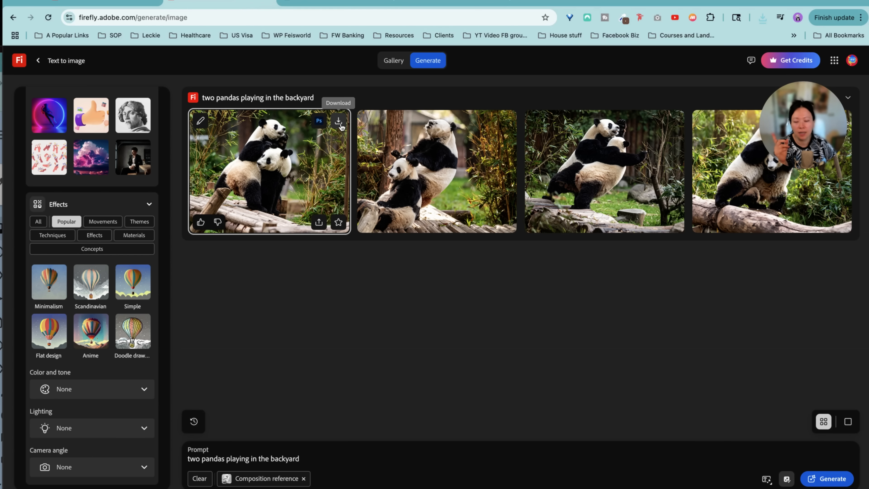
{"action": "left_click", "coordinate": [338, 222]}
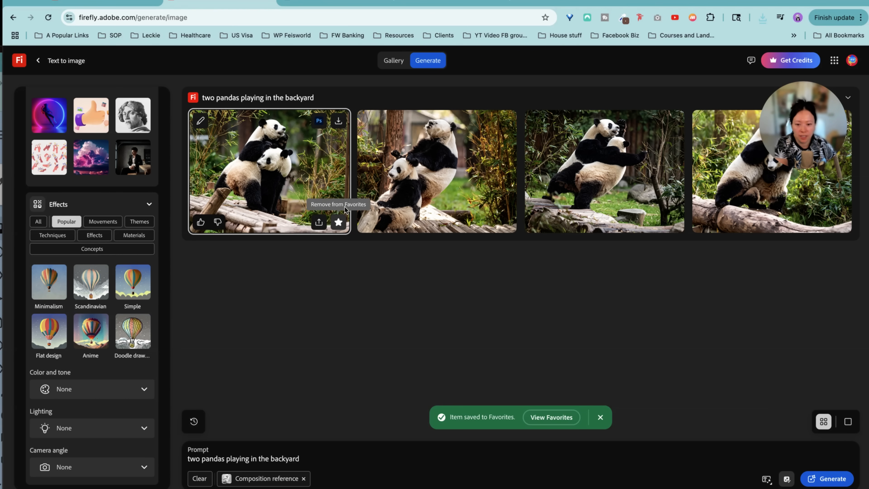
{"action": "mouse_move", "coordinate": [297, 217]}
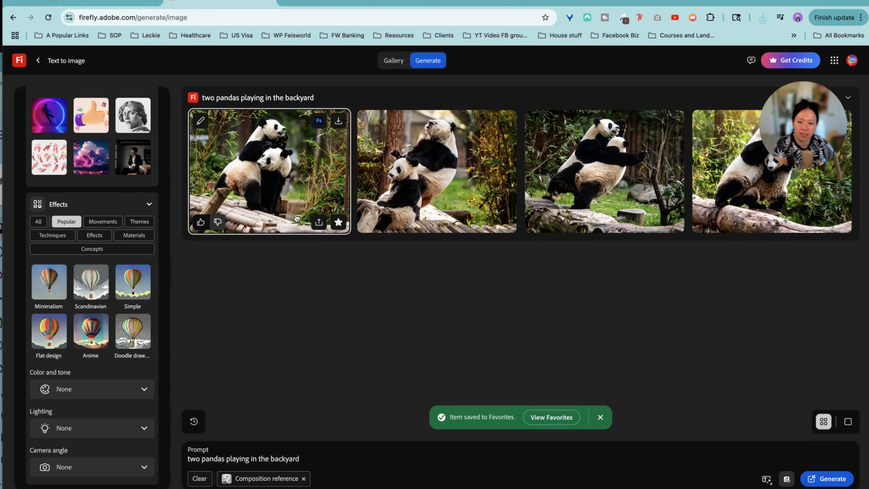
{"action": "left_click", "coordinate": [217, 223]}
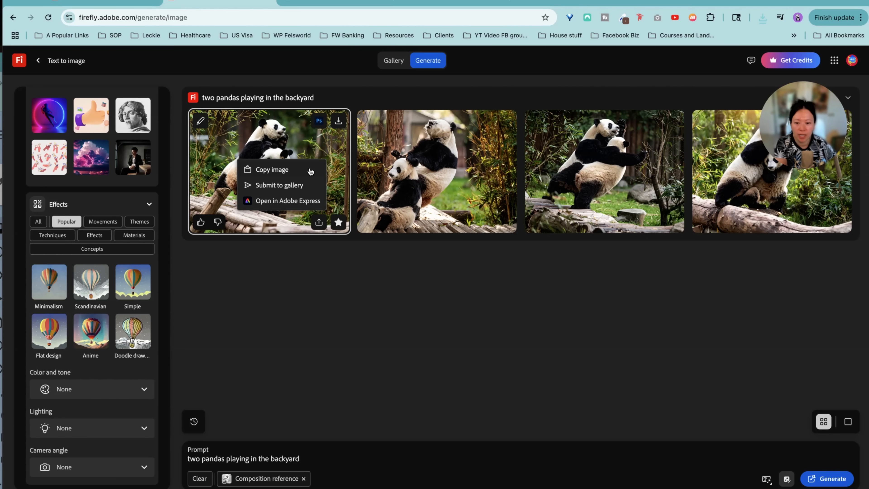
{"action": "mouse_move", "coordinate": [306, 189]}
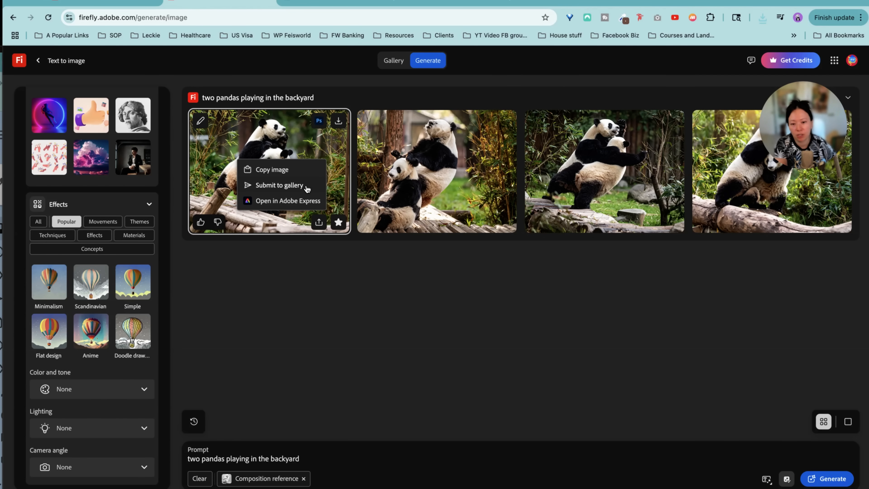
{"action": "left_click", "coordinate": [287, 201]}
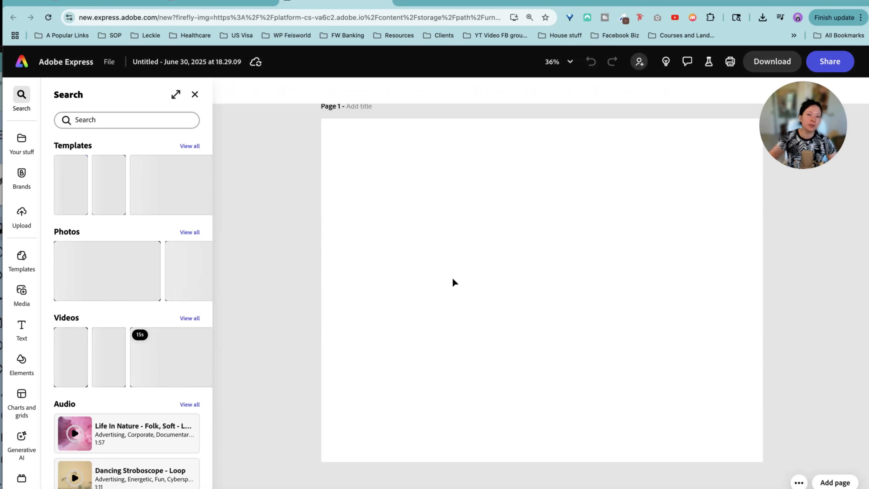
Step: With Remove object, adjust the brush size, paint over the leaning log at lower left and remove it
{"action": "left_click", "coordinate": [460, 283]}
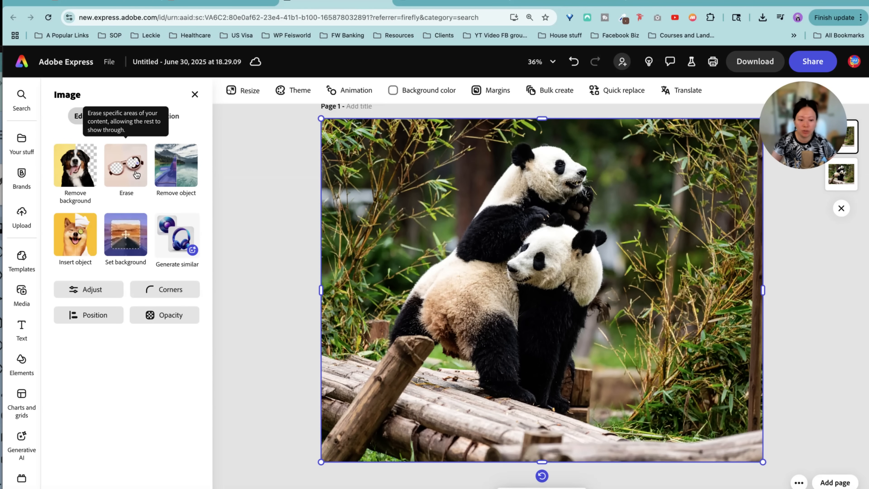
{"action": "mouse_move", "coordinate": [241, 241]}
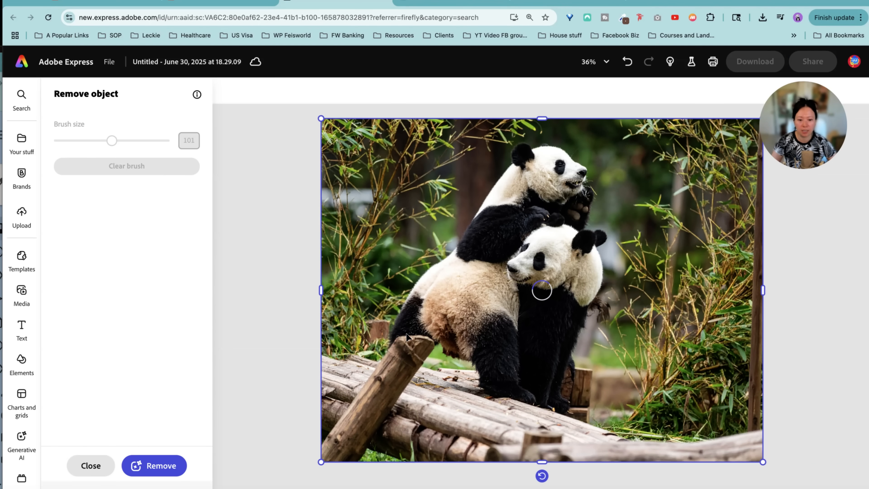
{"action": "left_click_drag", "start_coordinate": [112, 140], "coordinate": [81, 141]}
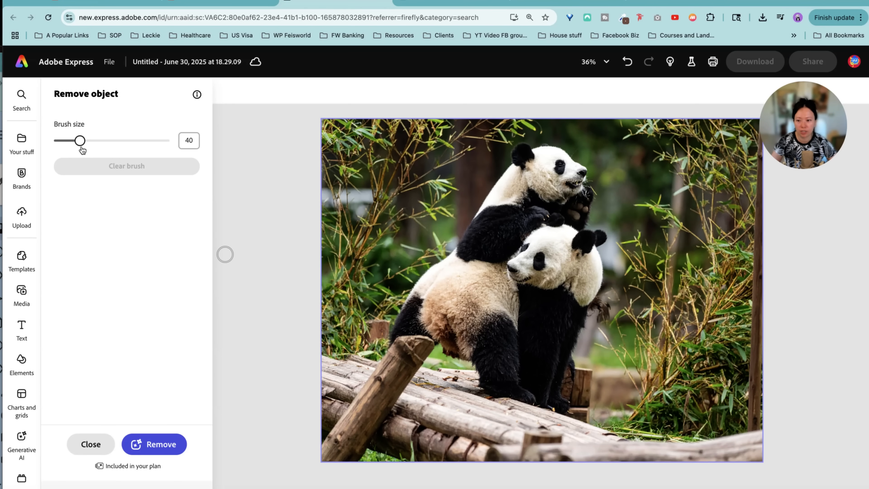
{"action": "left_click_drag", "start_coordinate": [81, 140], "coordinate": [104, 140]}
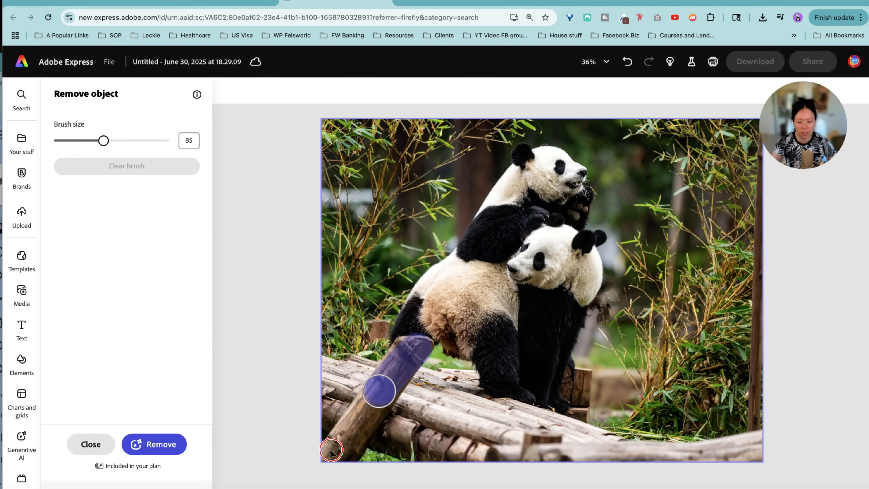
{"action": "left_click_drag", "start_coordinate": [331, 450], "coordinate": [371, 418]}
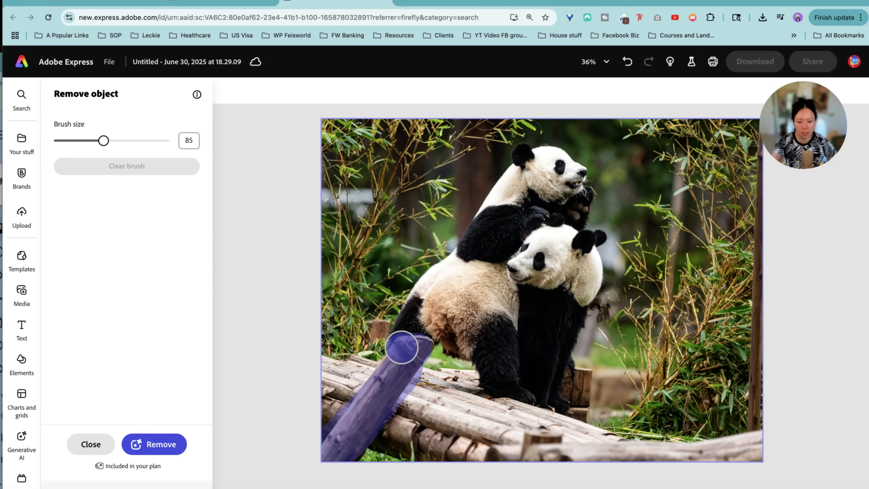
{"action": "left_click", "coordinate": [153, 444]}
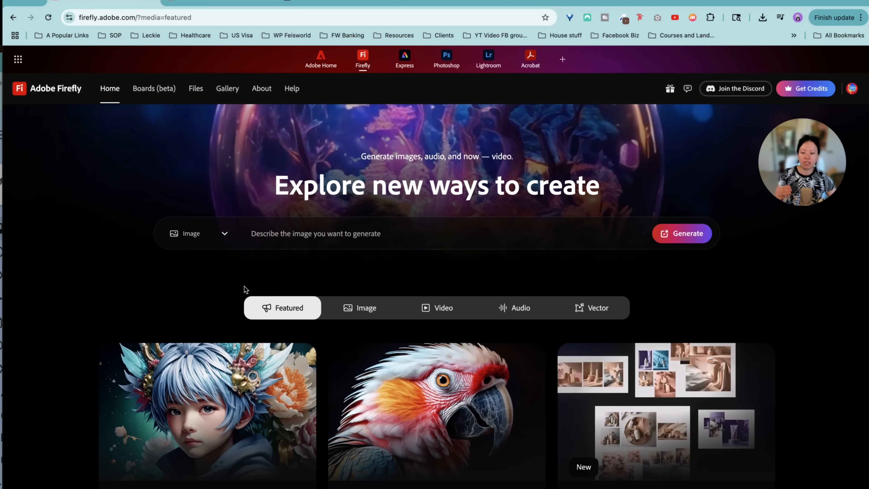
Step: From Files > Generation history, reopen the earlier CrossFit gym video in the video generator
{"action": "scroll", "scroll_direction": "down", "scroll_amount": 3}
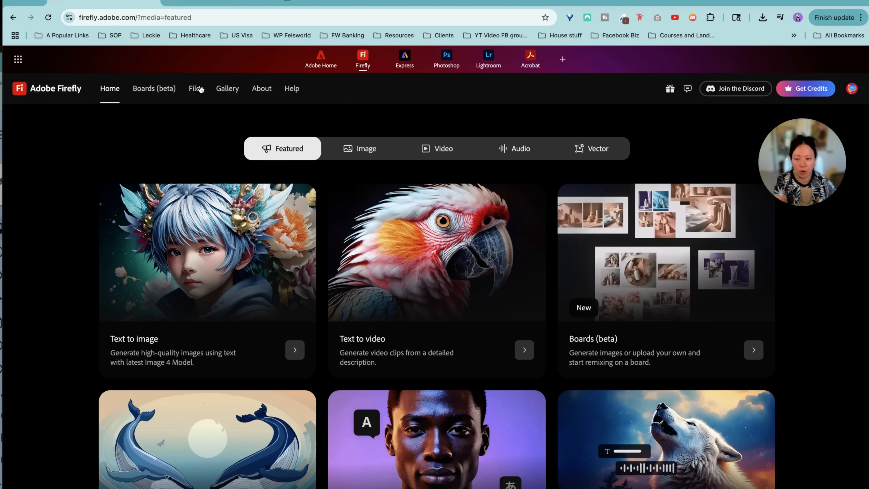
{"action": "left_click", "coordinate": [196, 89]}
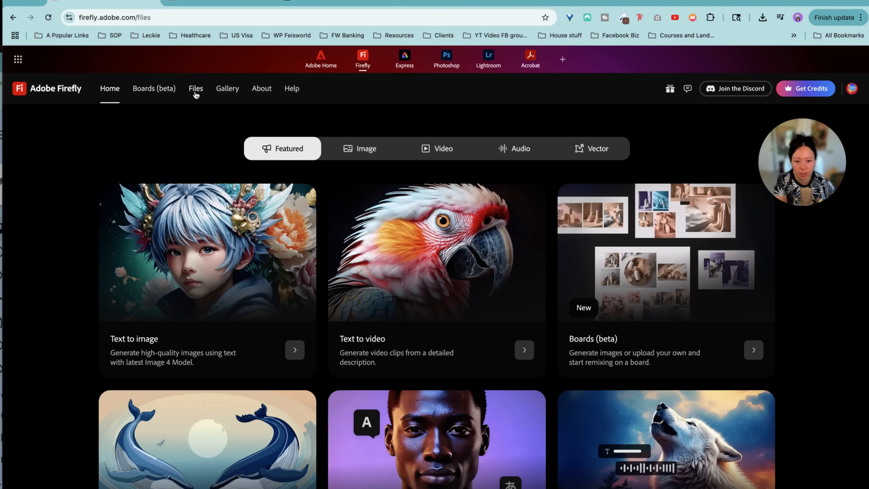
{"action": "left_click", "coordinate": [195, 88]}
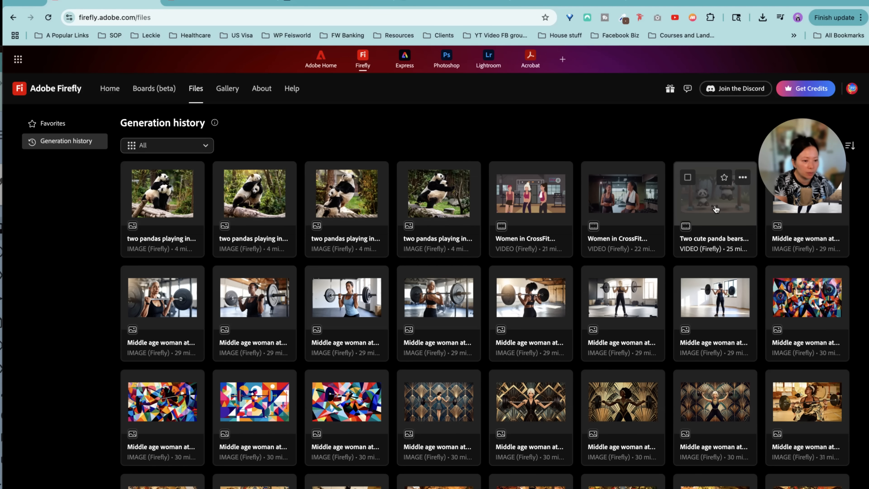
{"action": "left_click", "coordinate": [743, 178]}
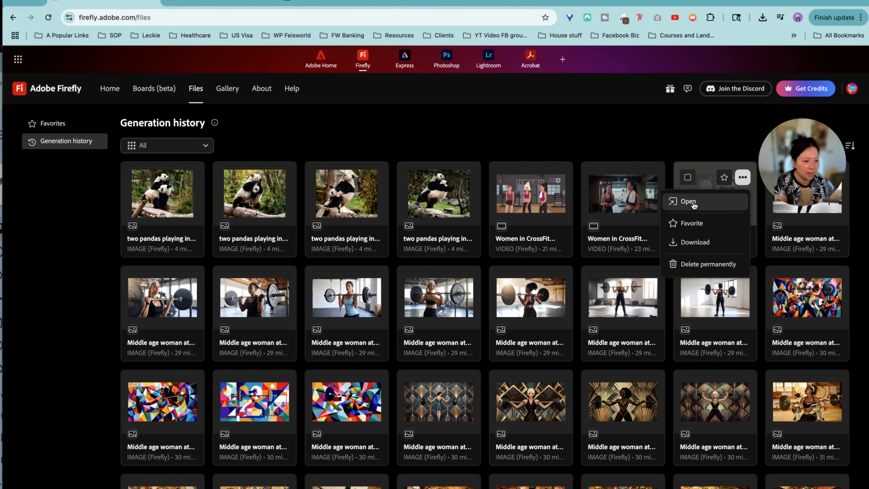
{"action": "left_click", "coordinate": [689, 201]}
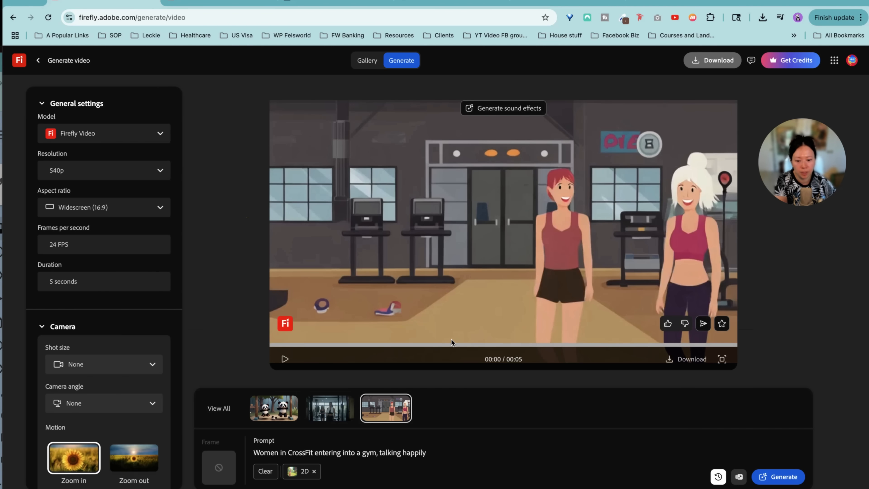
Step: Return to the Firefly home page and scroll to its featured creation types
{"action": "left_click", "coordinate": [274, 408]}
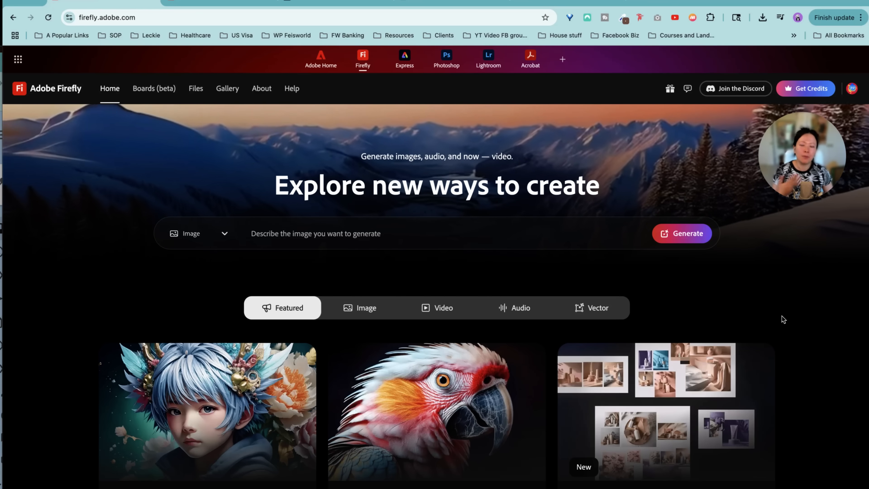
{"action": "scroll", "scroll_direction": "down", "scroll_amount": 3}
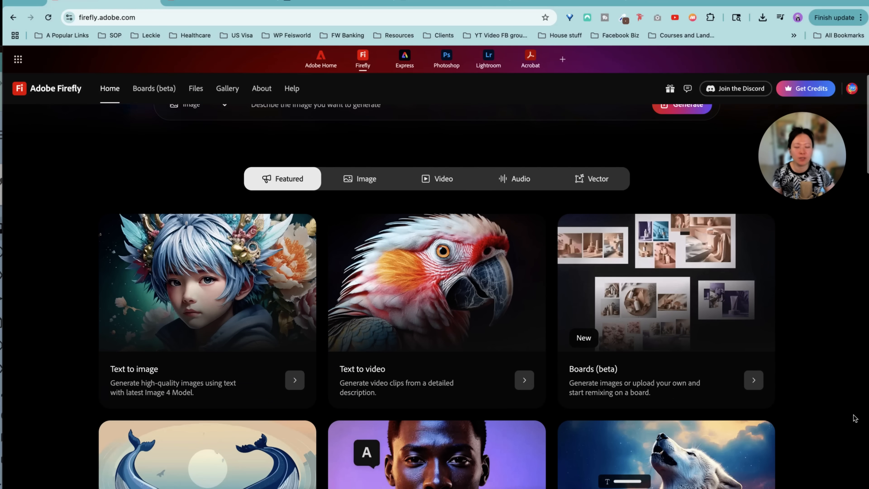